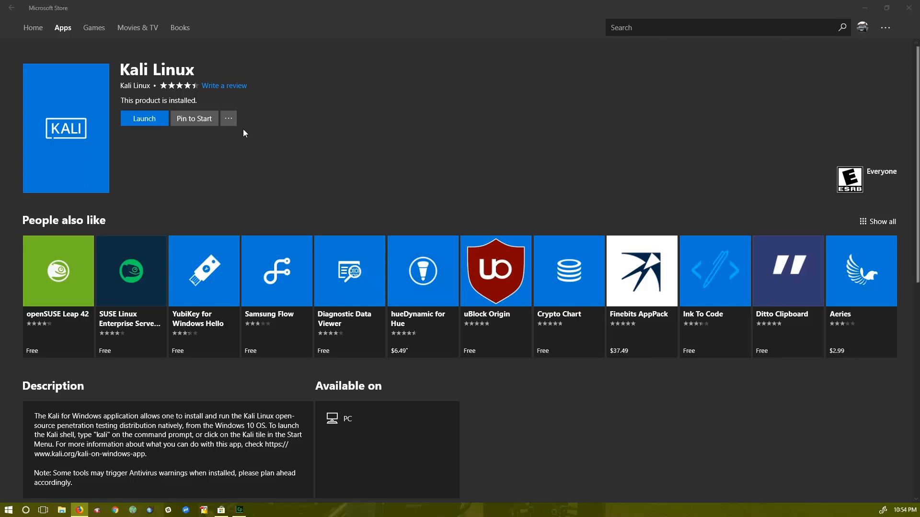
mouse_move(135, 77)
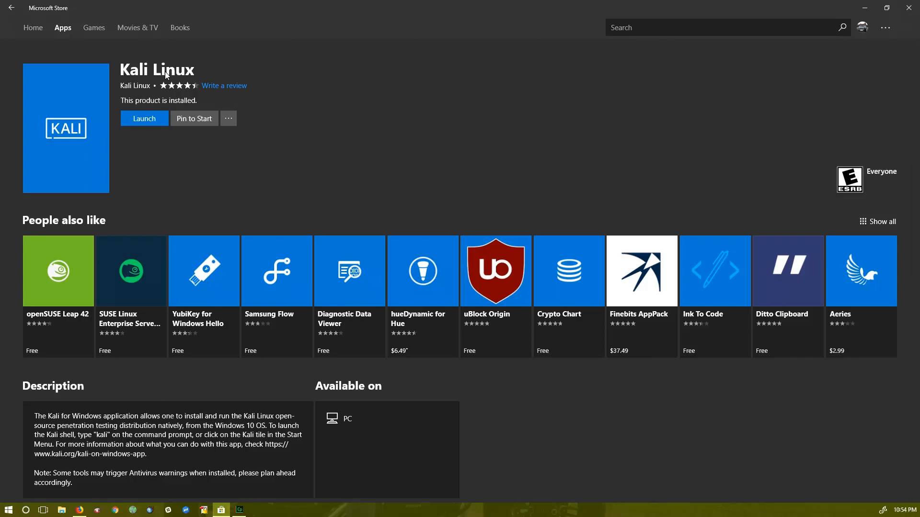
Launch the Kali Linux app, try startx, then close its shell window.
scroll("down", 3)
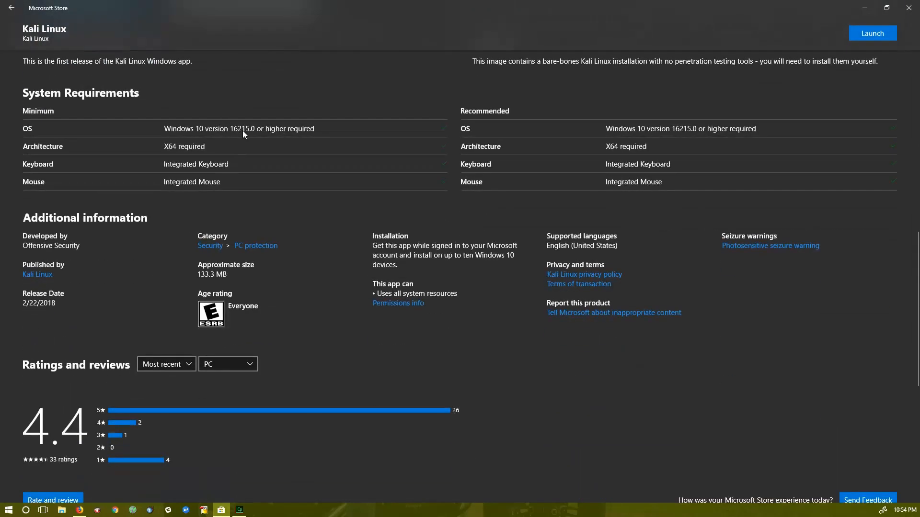
mouse_move(246, 148)
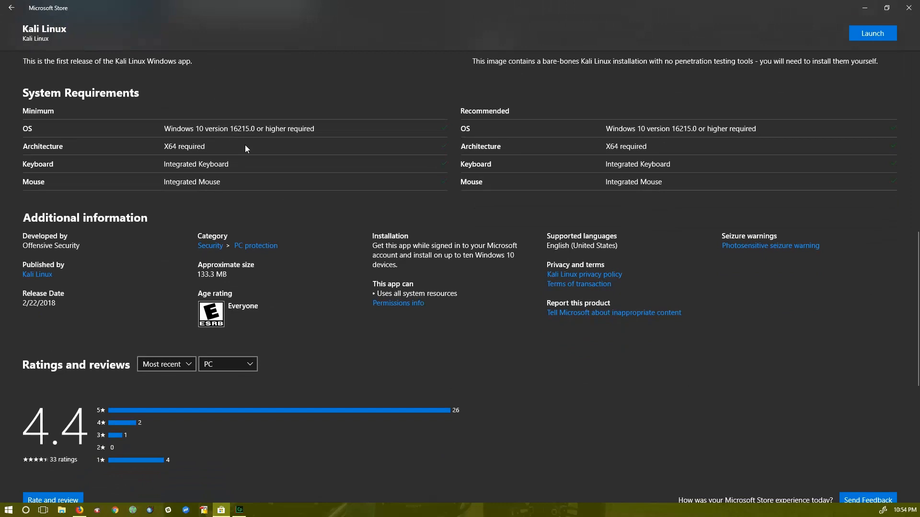
mouse_move(249, 217)
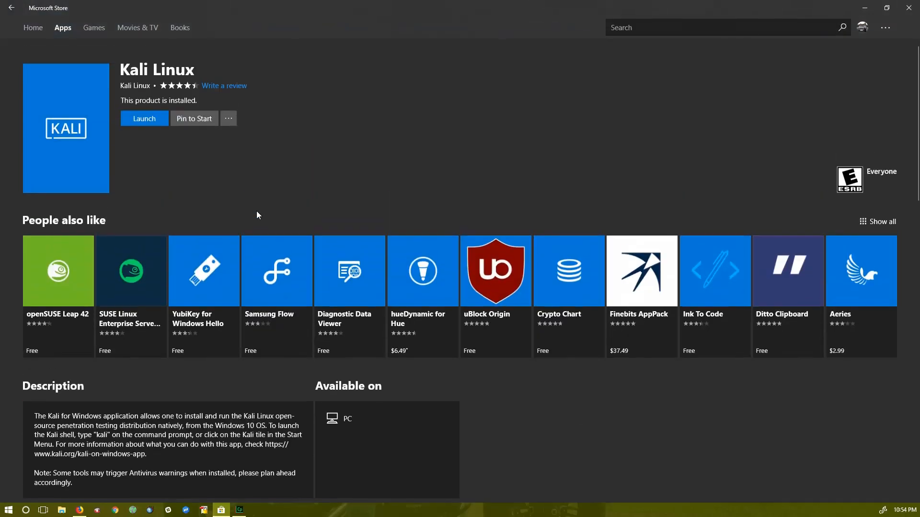
left_click(143, 118)
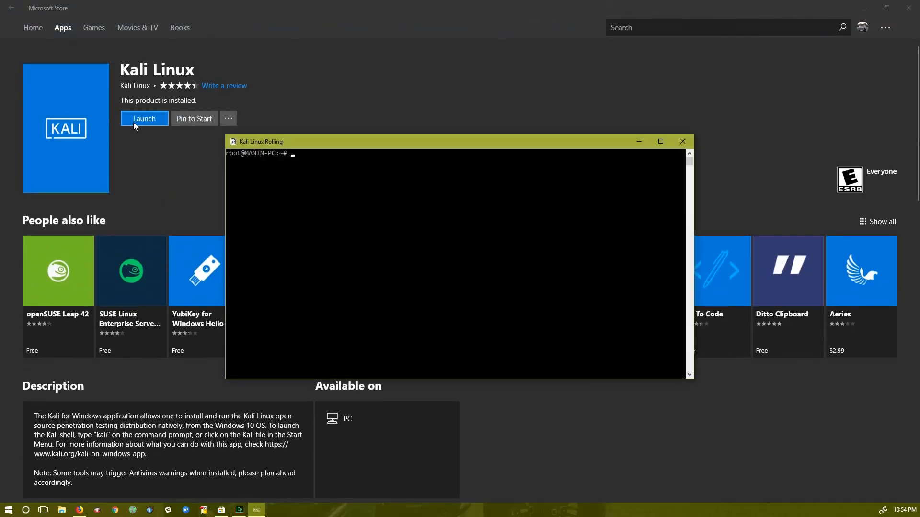
mouse_move(335, 229)
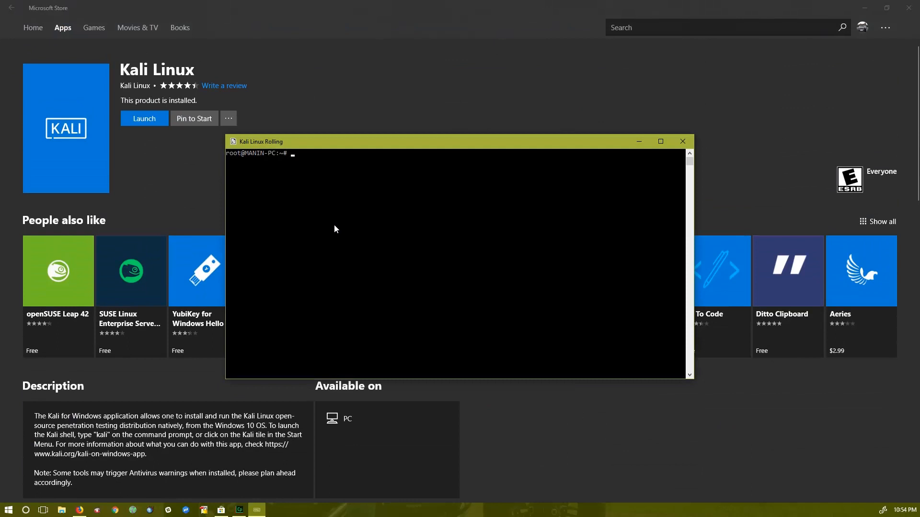
type("whoami")
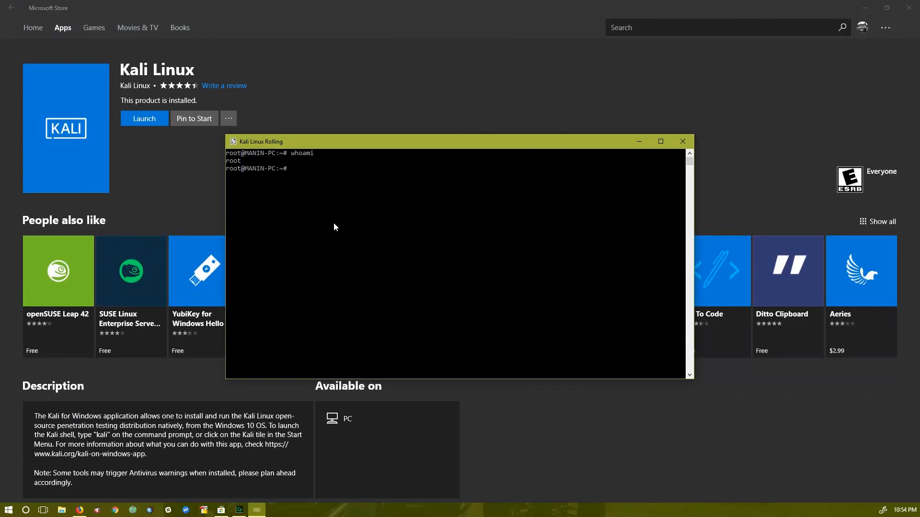
type("startx")
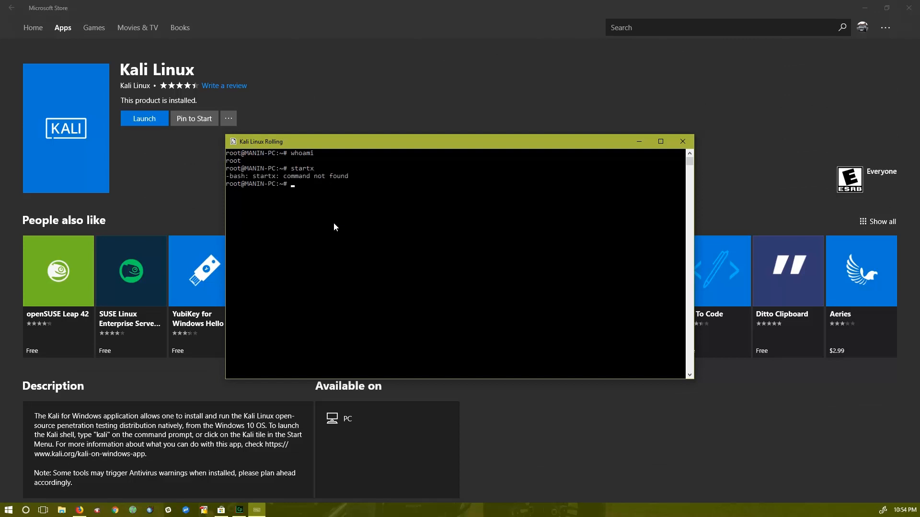
scroll("down", 3)
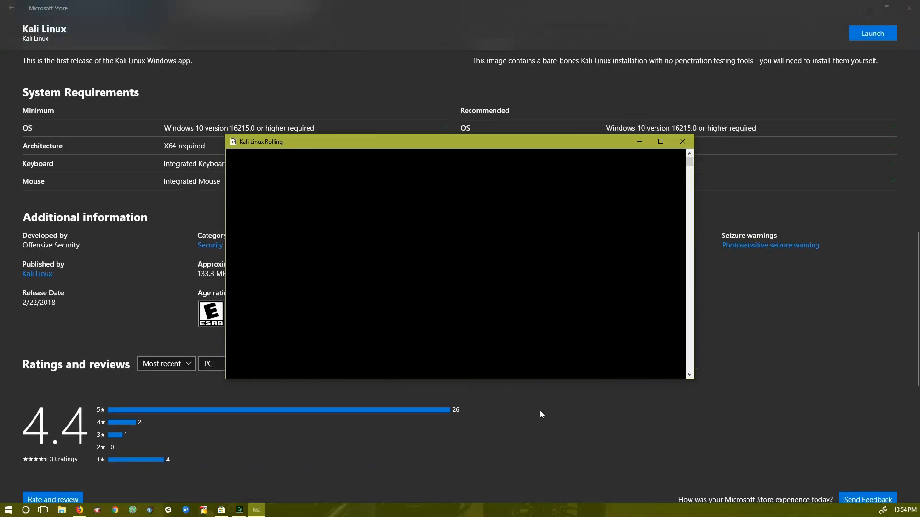
left_click(682, 142)
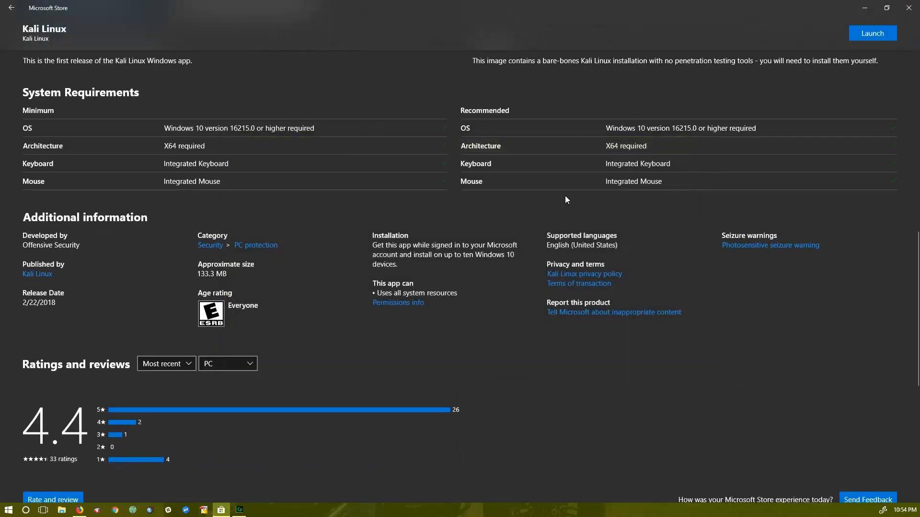
mouse_move(378, 326)
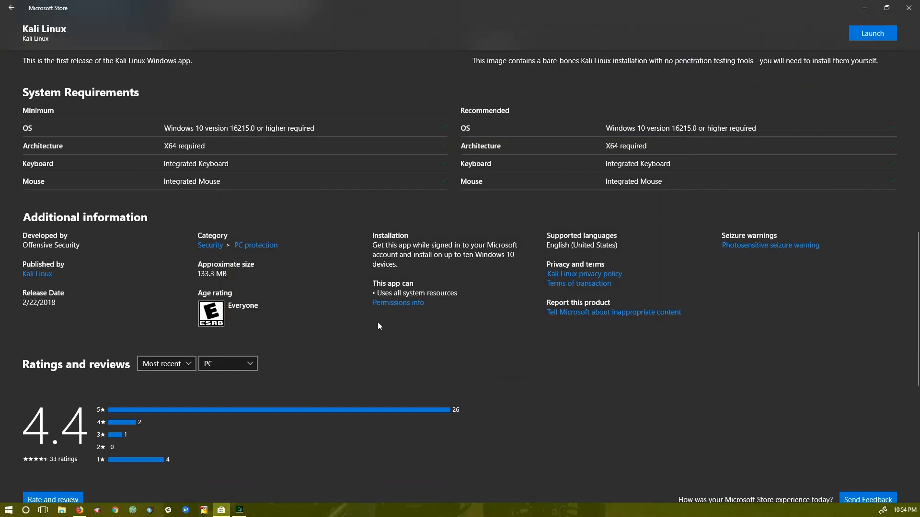
Open an administrator PowerShell via Win+R and enter the Kali shell with kali.
key("Win+r")
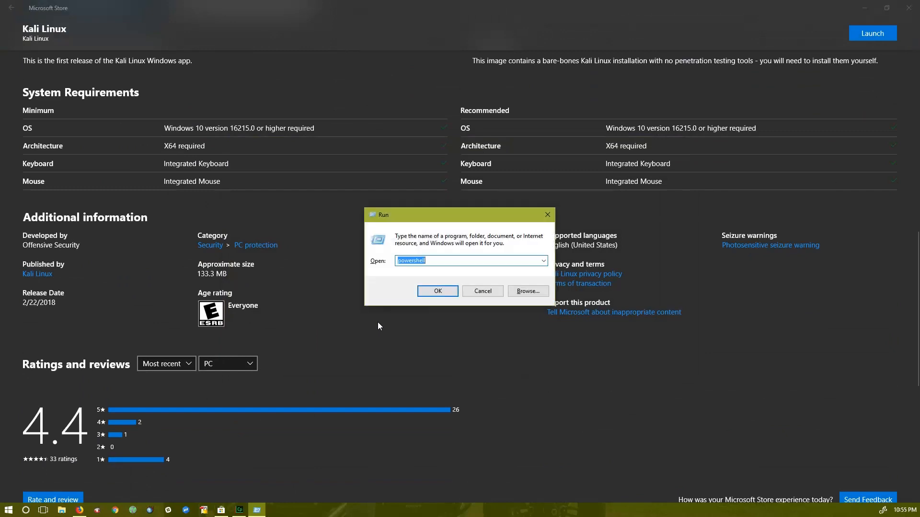
left_click(481, 291)
type("k")
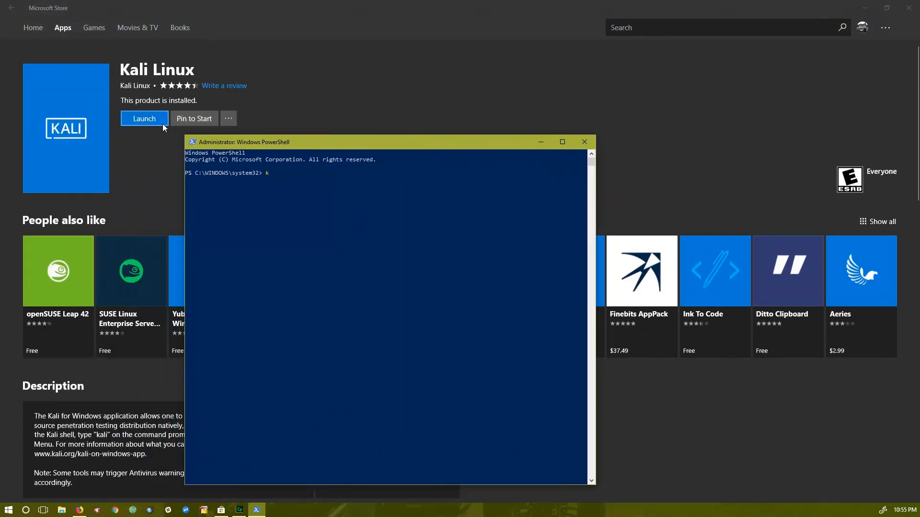
type("ali")
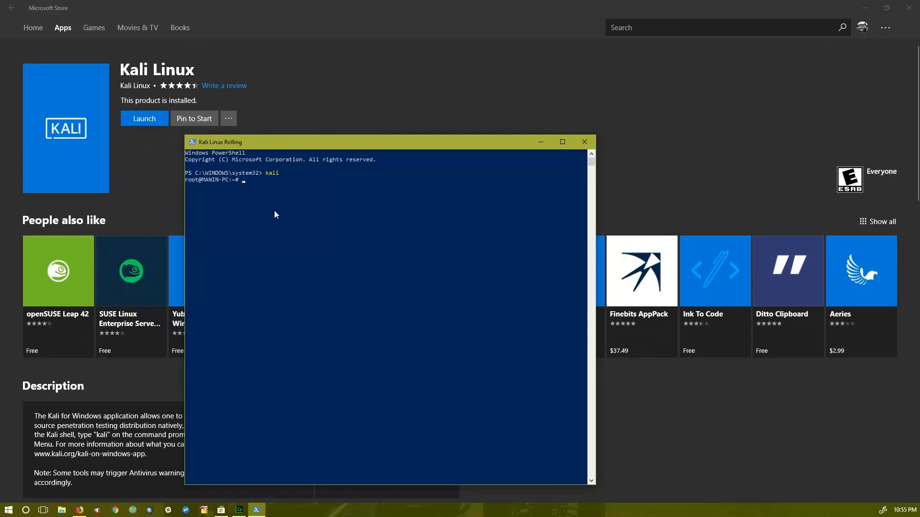
mouse_move(316, 287)
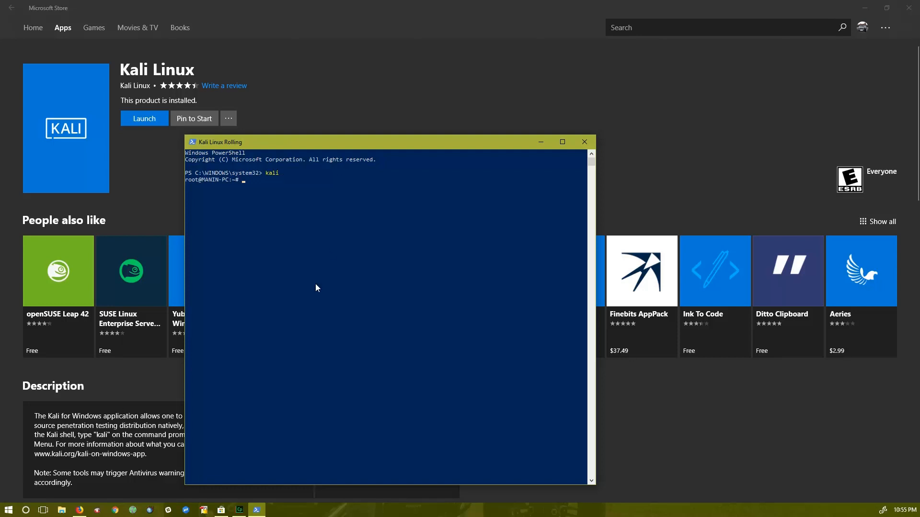
mouse_move(312, 258)
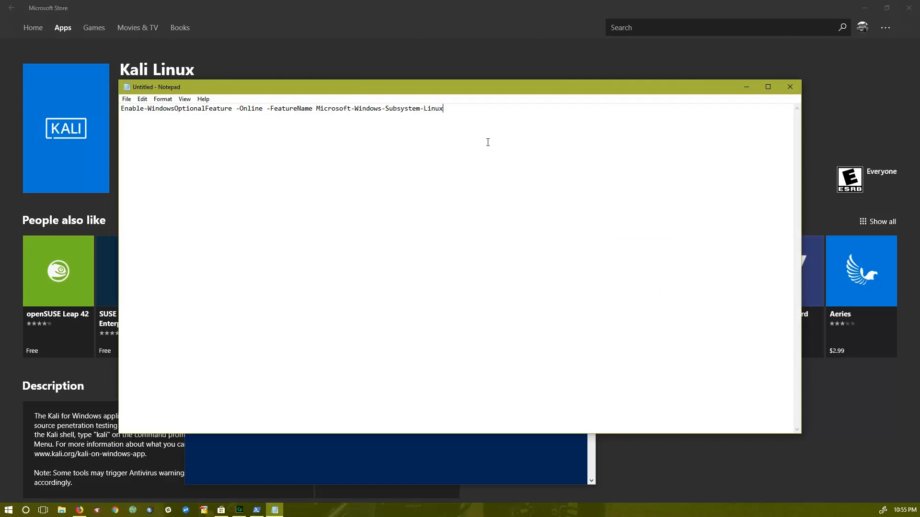
mouse_move(232, 383)
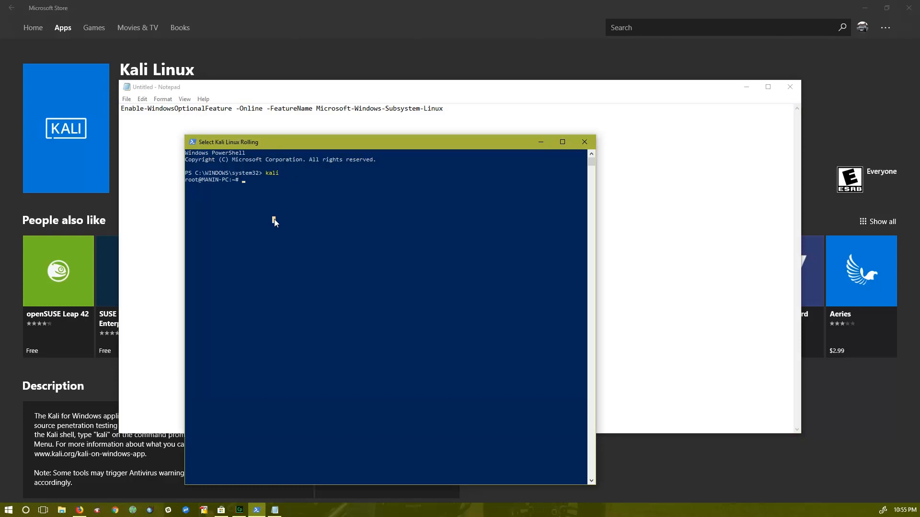
type("apt-get")
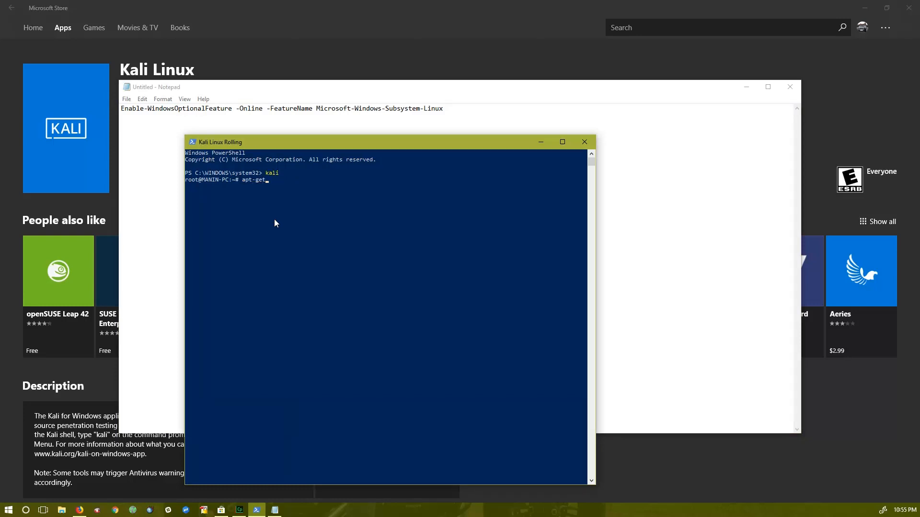
type("install wget")
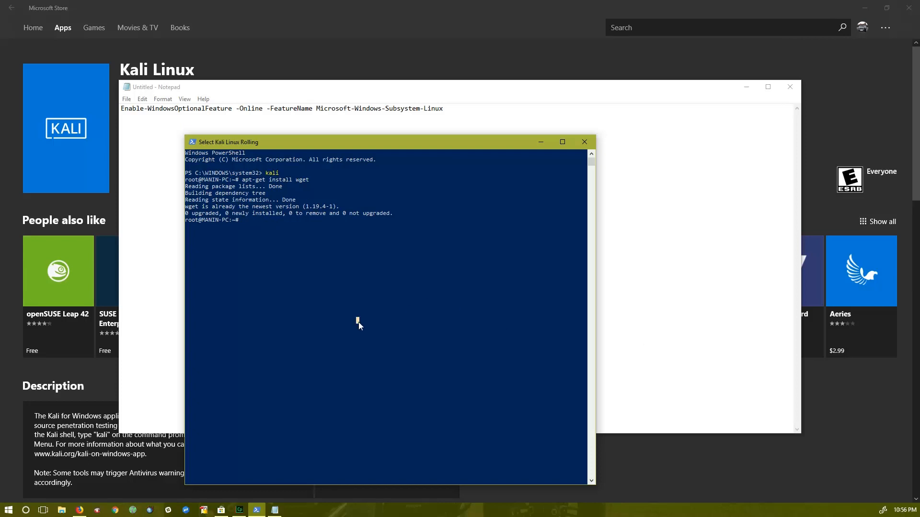
type("wget https")
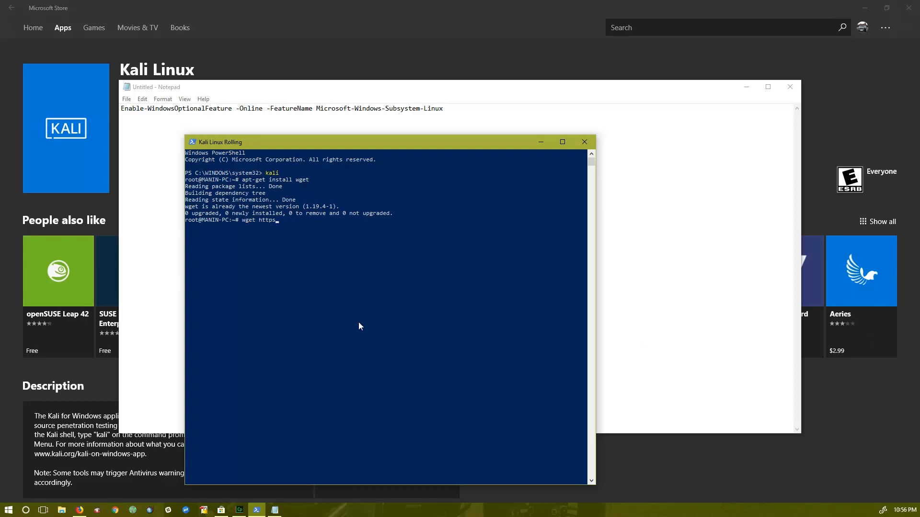
type("://")
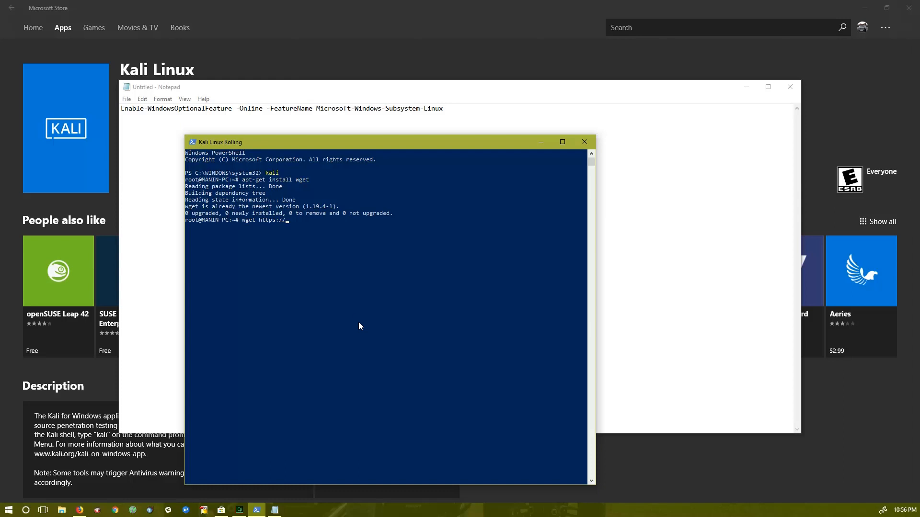
type("kali")
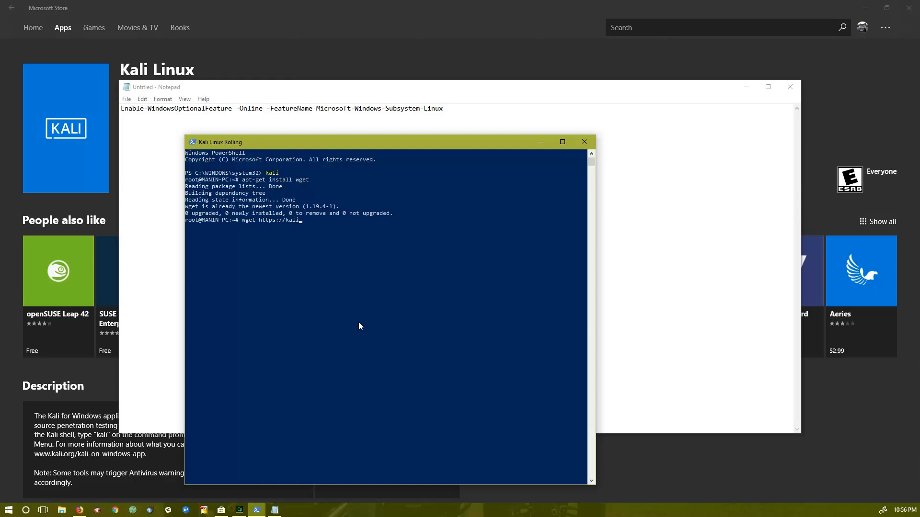
type(".sh/")
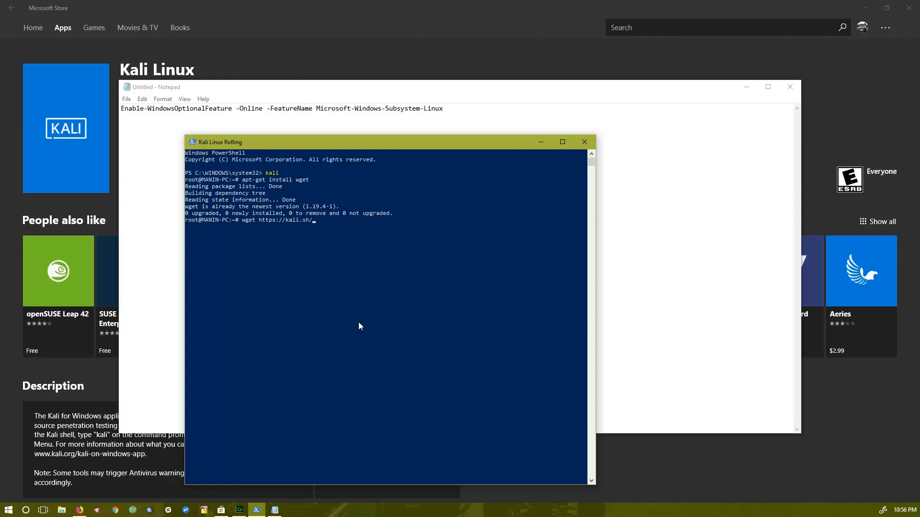
type("sfce")
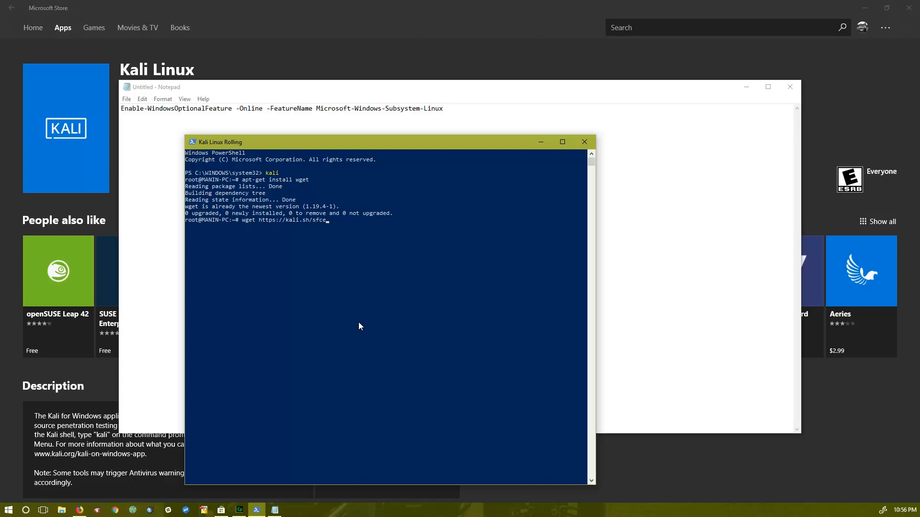
type("4.sh")
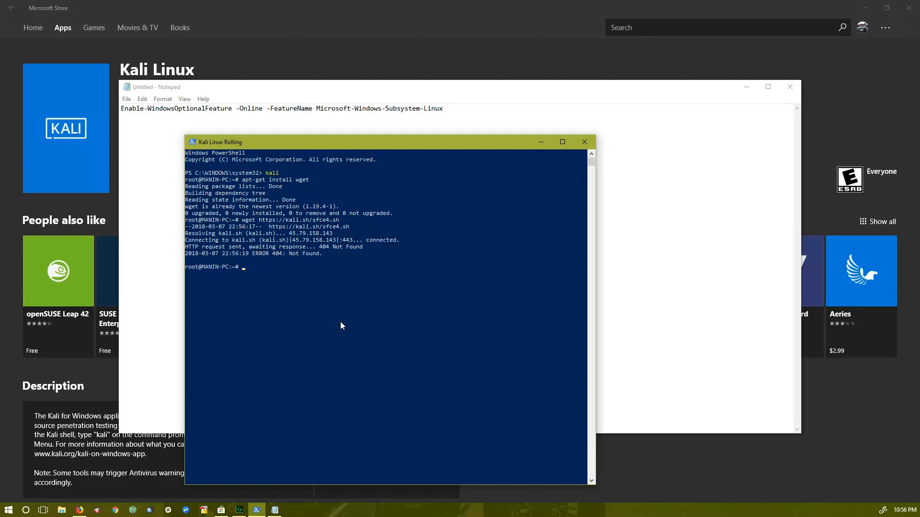
Run 'sudo sh xfce4.sh' to start downloading the 571 XFCE desktop packages.
type("sudo sh")
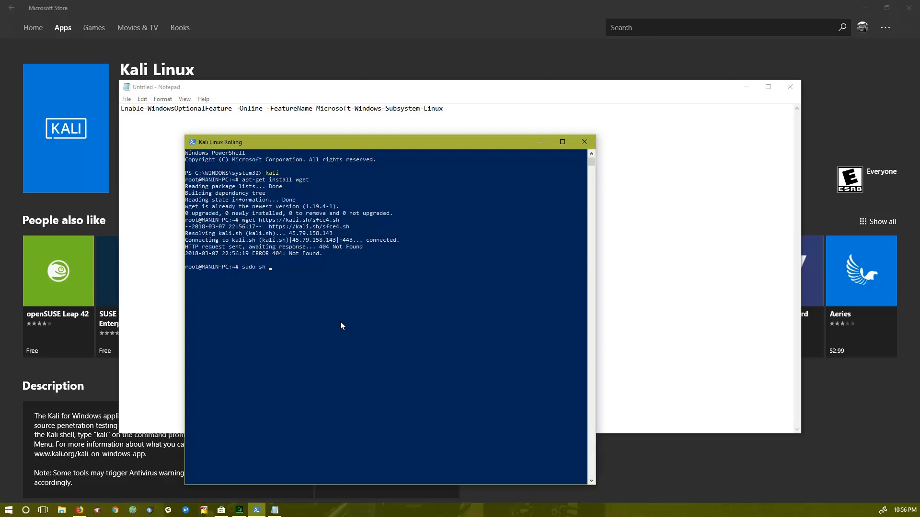
type("xfce4.sh")
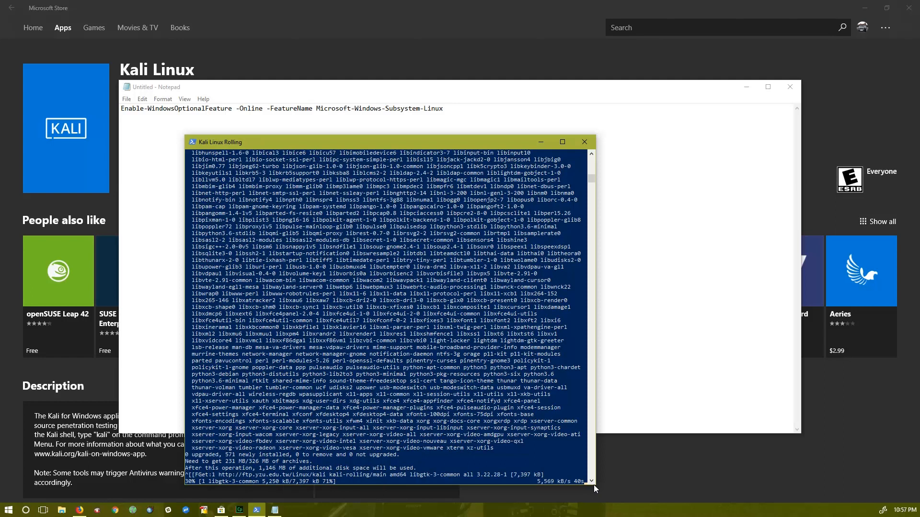
mouse_move(436, 136)
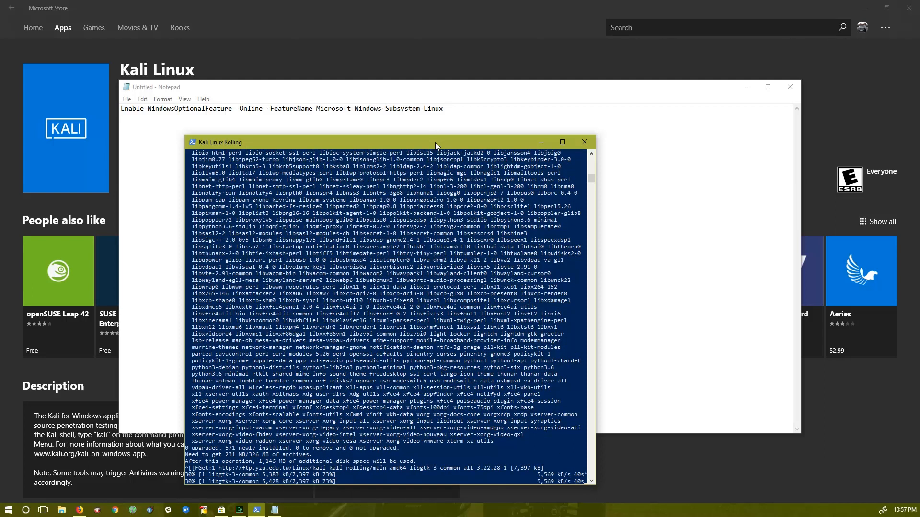
mouse_move(254, 509)
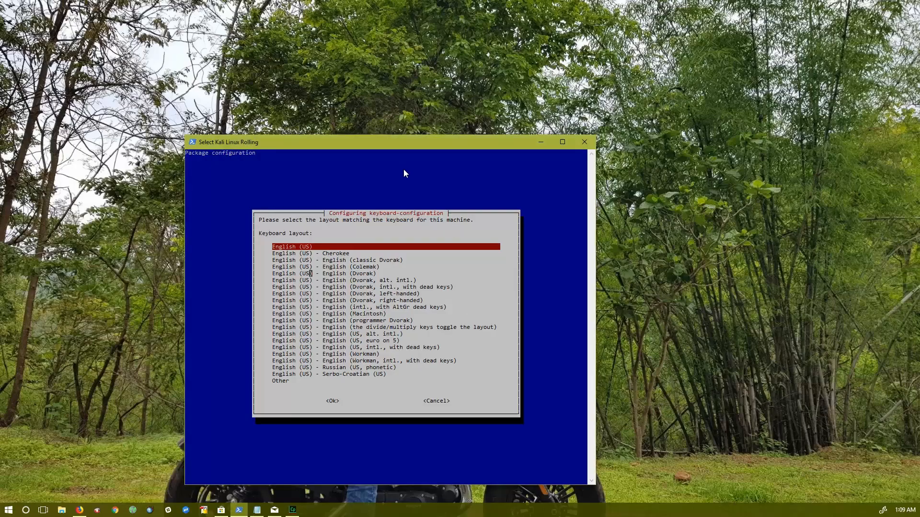
mouse_move(402, 136)
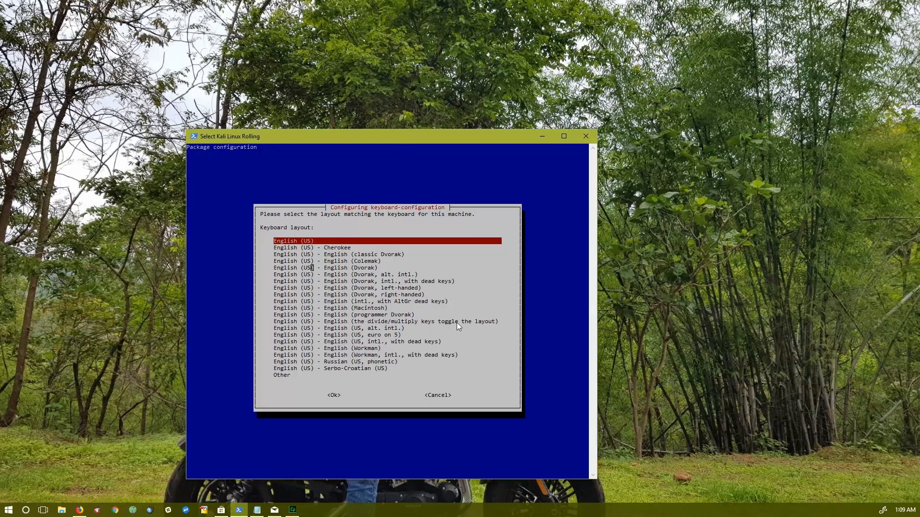
mouse_move(410, 327)
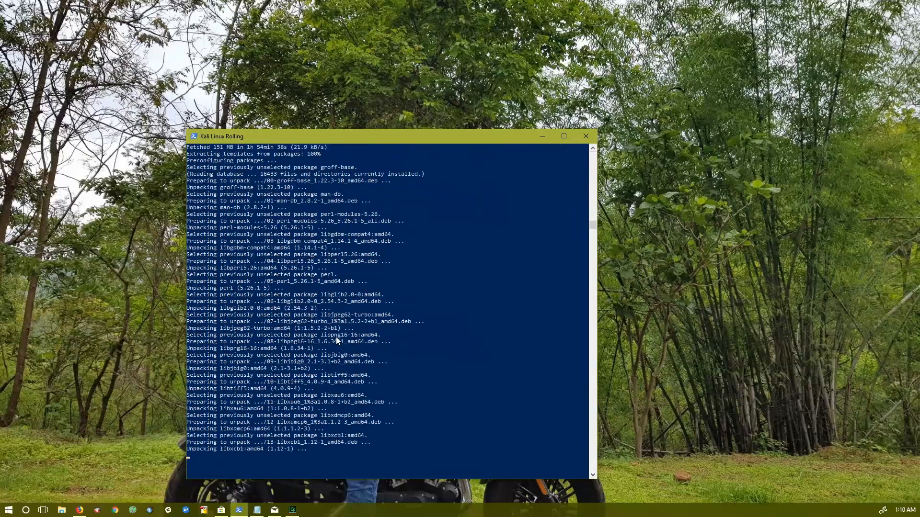
Maximize the terminal and wait for installation to finish configuring XRDP on port 3390.
left_click(562, 136)
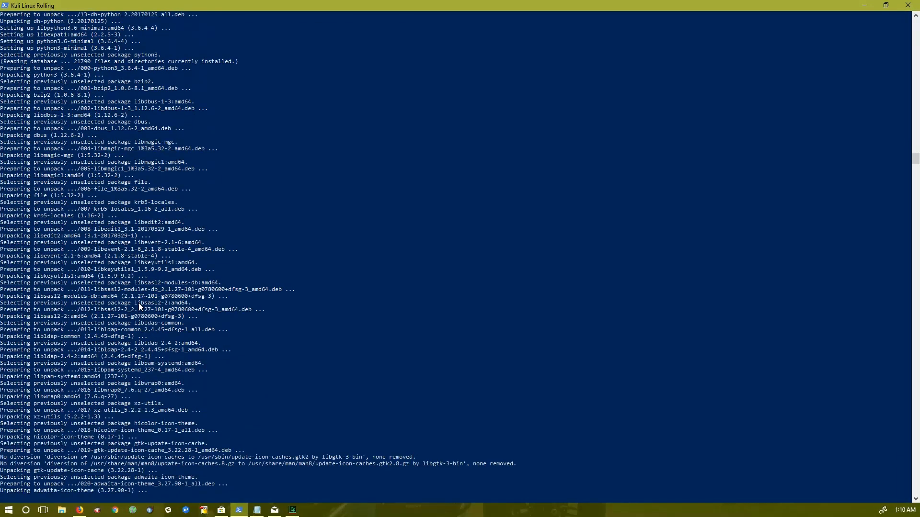
scroll("down", 3)
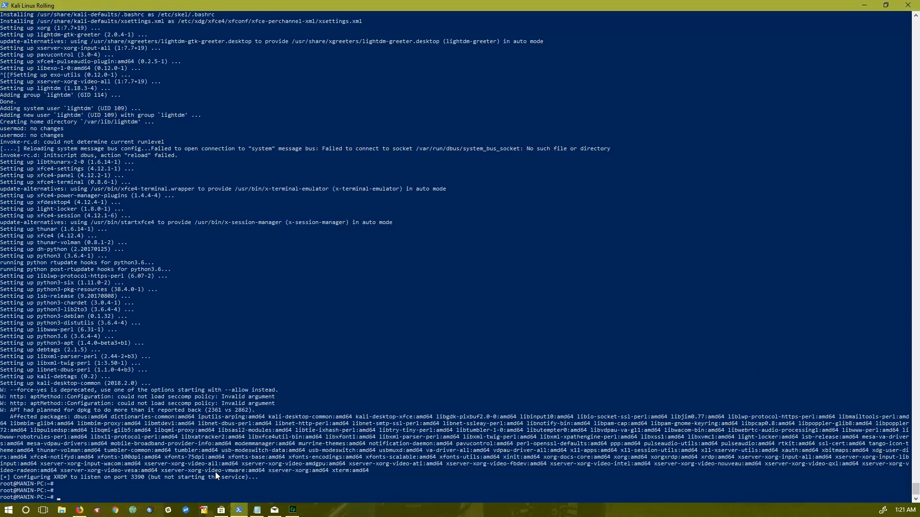
Run 'sudo /etc/init.d/xrdp start', then rerun it to confirm xrdp is already running.
type("sudo /e")
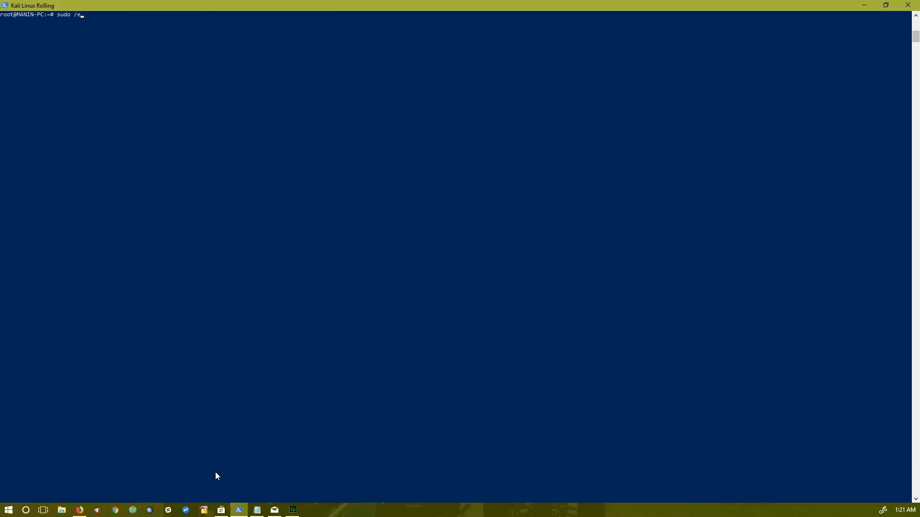
type("tc/init.d/")
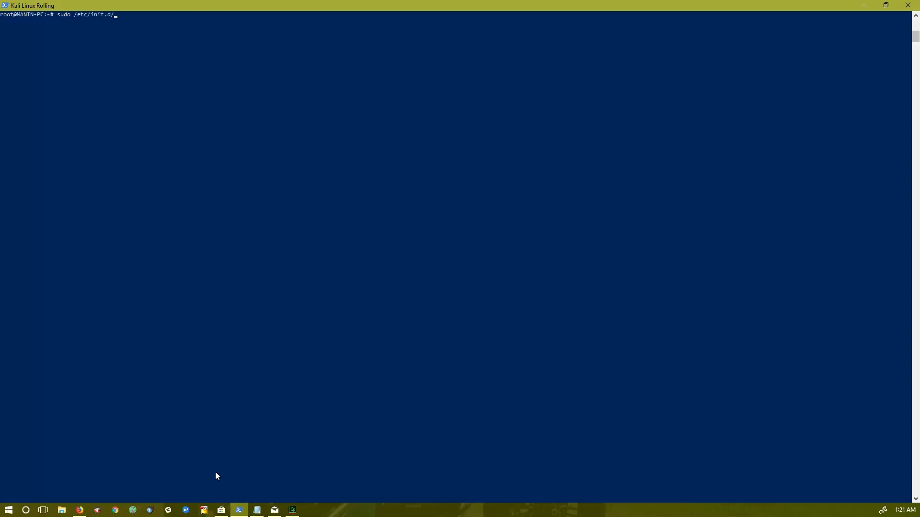
type("xrd")
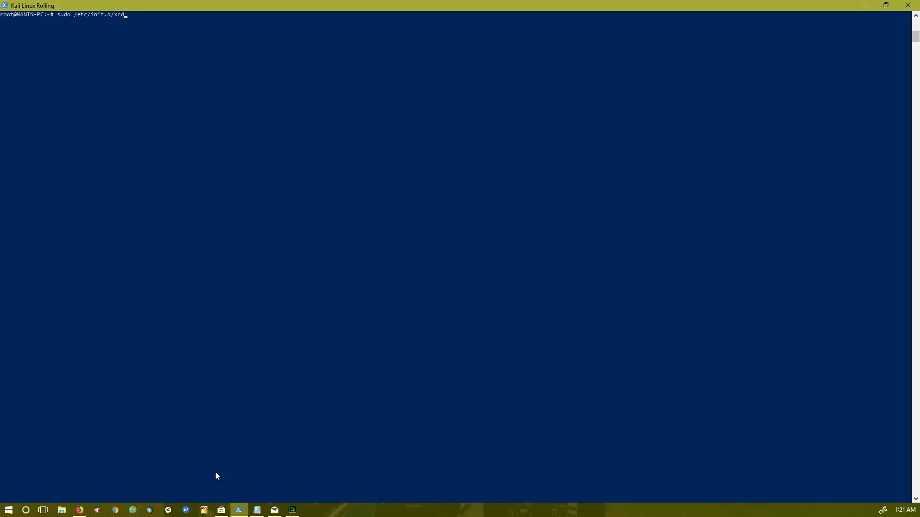
key("Return")
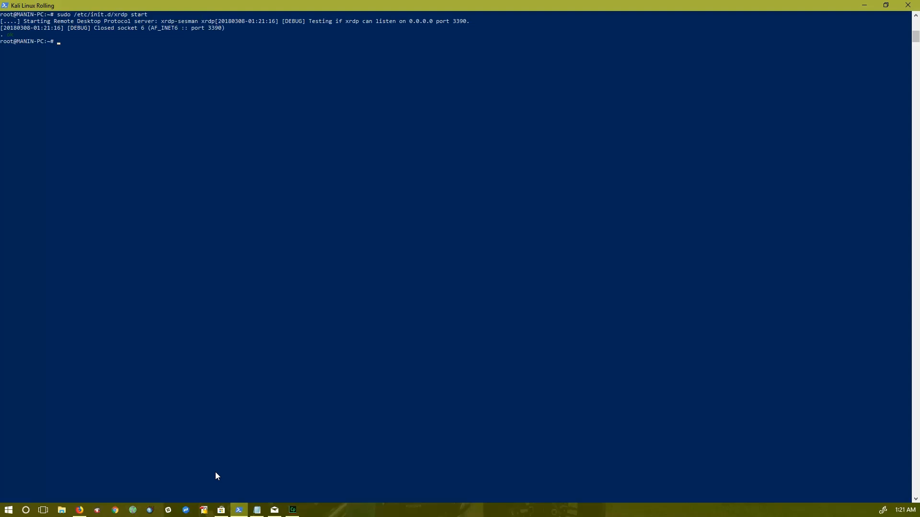
mouse_move(220, 474)
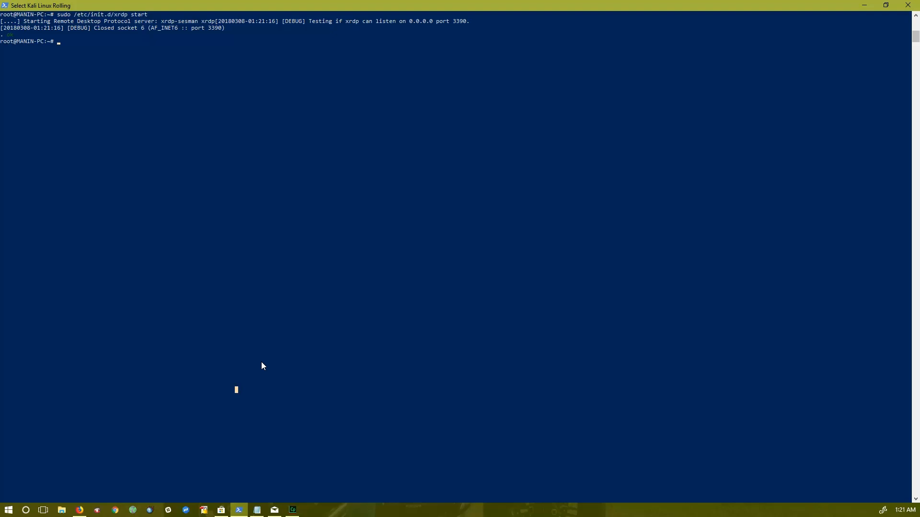
mouse_move(247, 246)
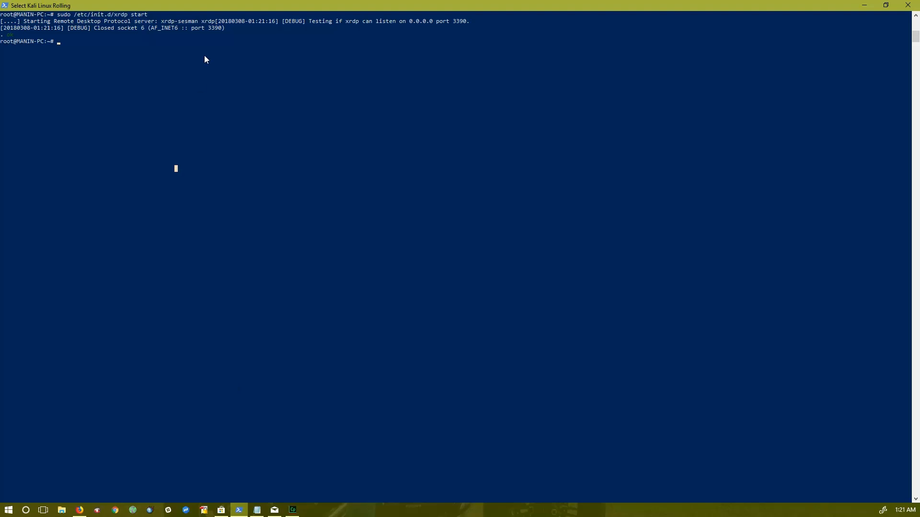
mouse_move(332, 33)
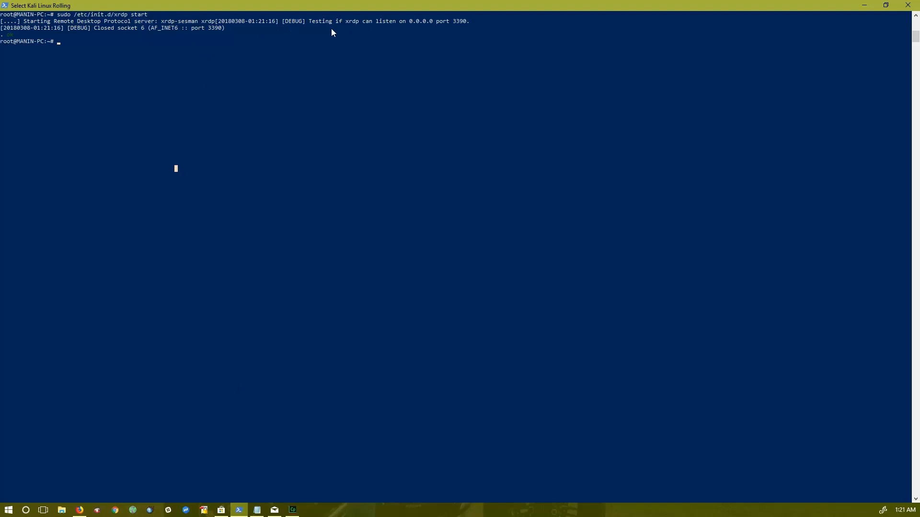
mouse_move(460, 24)
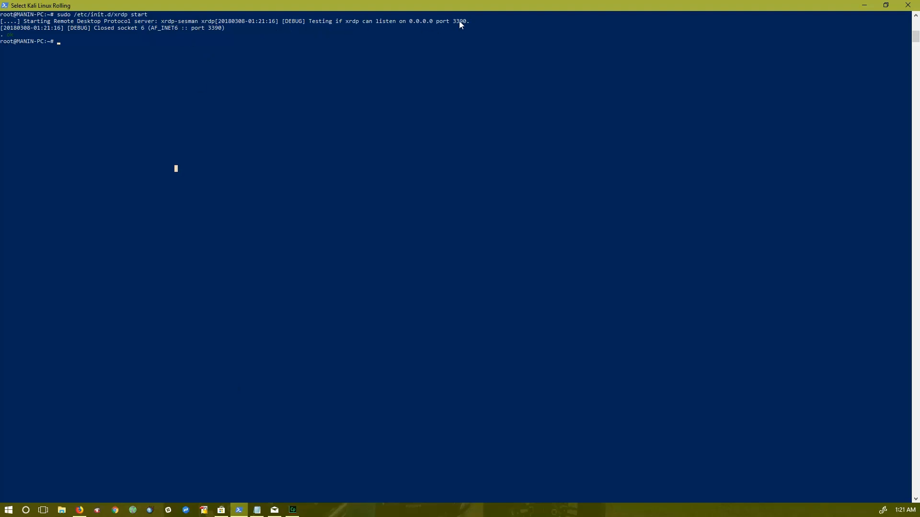
mouse_move(115, 34)
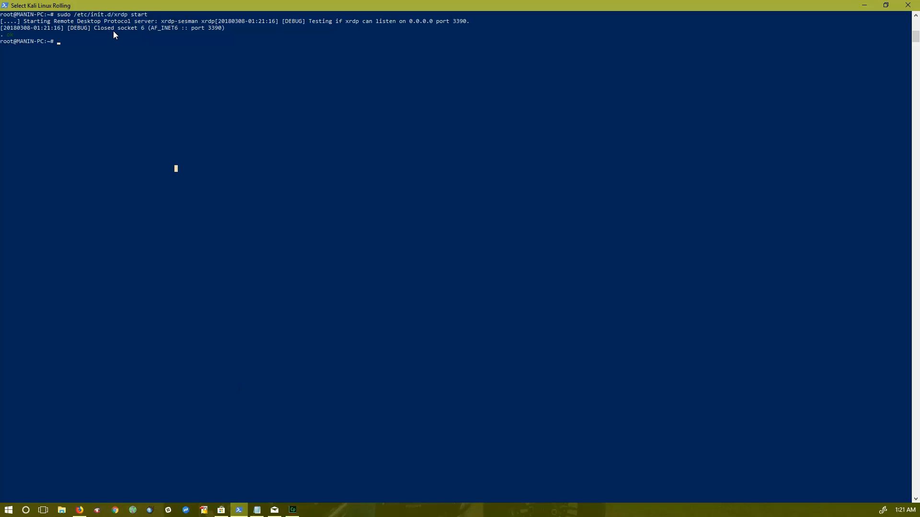
mouse_move(109, 63)
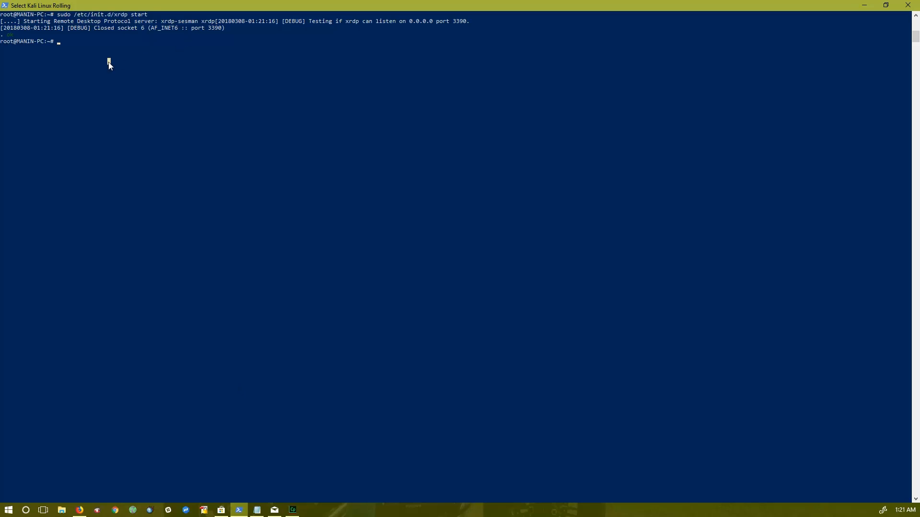
type("sudo /etc/init.d/xrdp start")
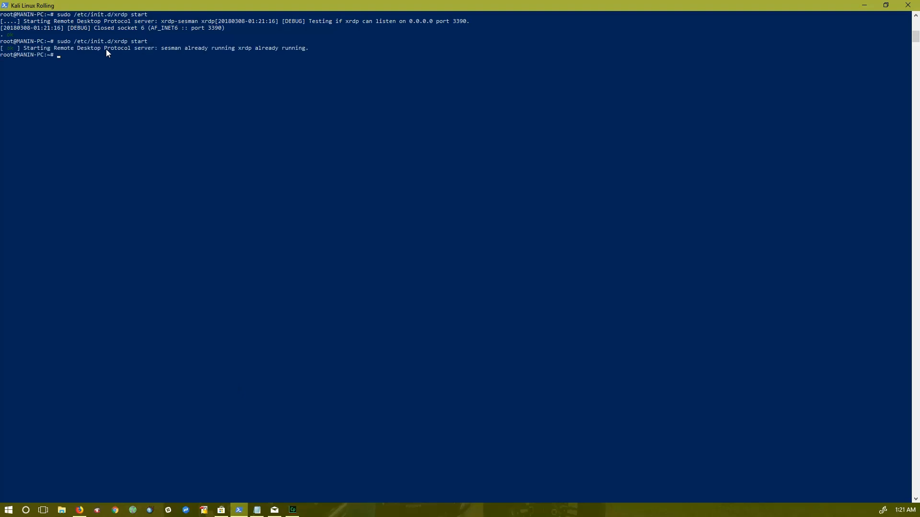
mouse_move(849, 4)
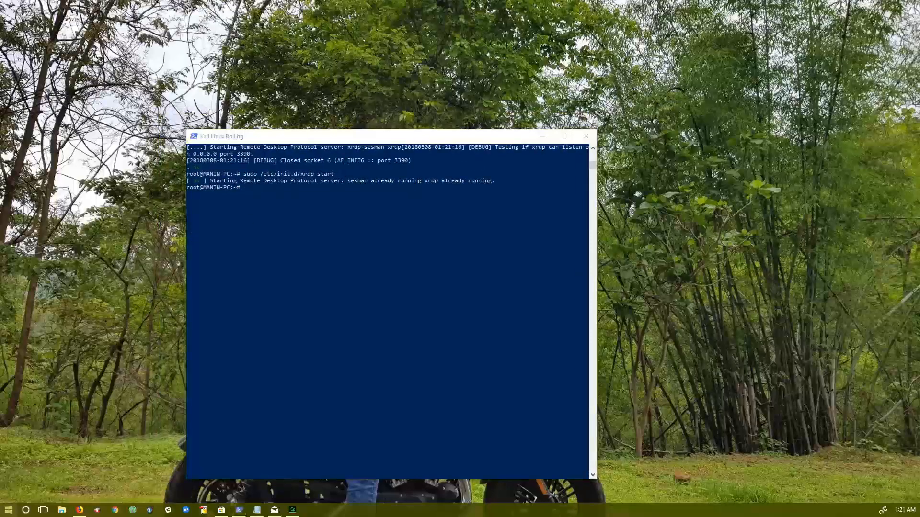
Launch Remote Desktop Connection from Start search and toggle its options panel.
left_click(8, 510)
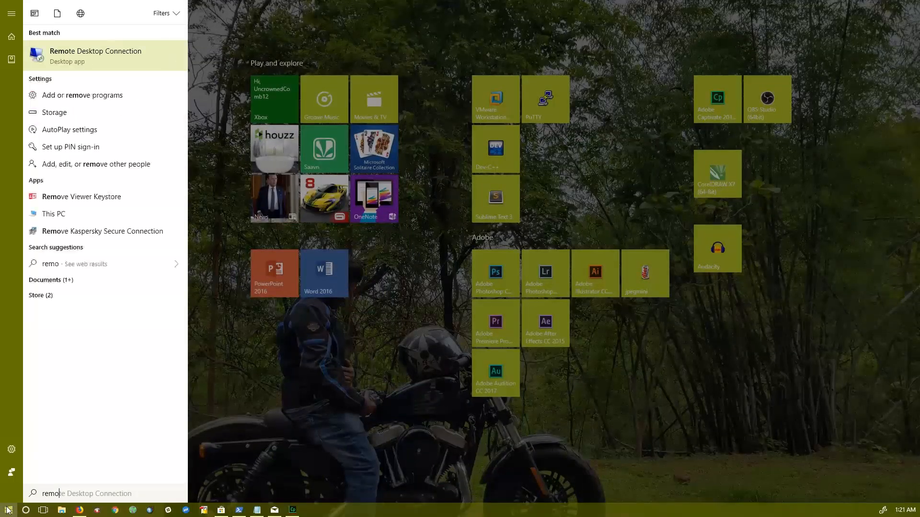
left_click(96, 55)
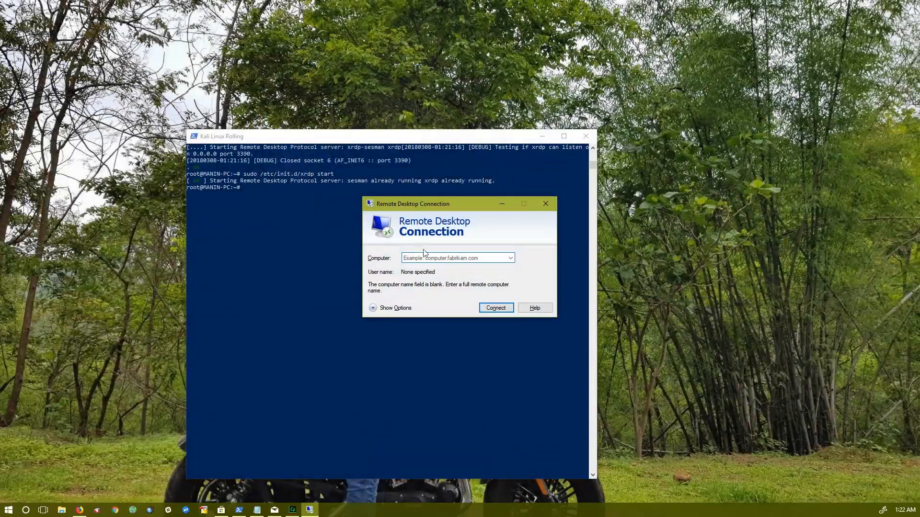
left_click(391, 308)
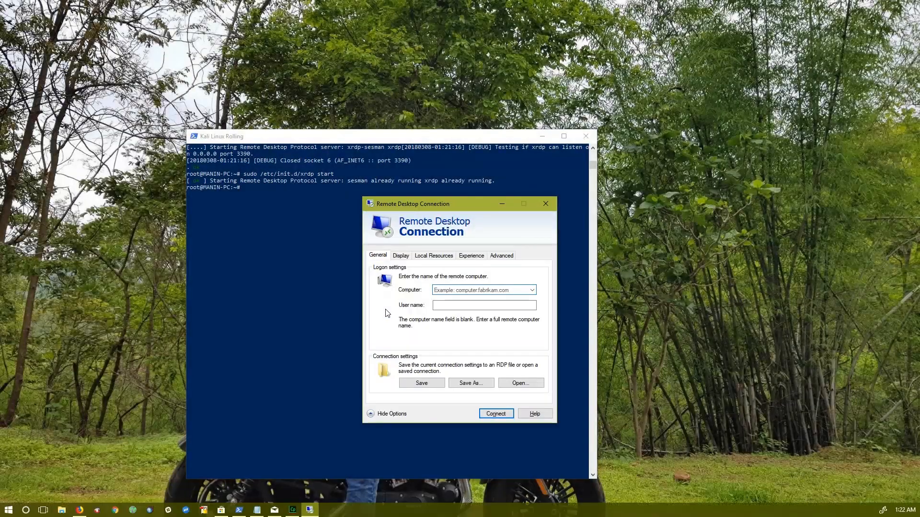
left_click(481, 290)
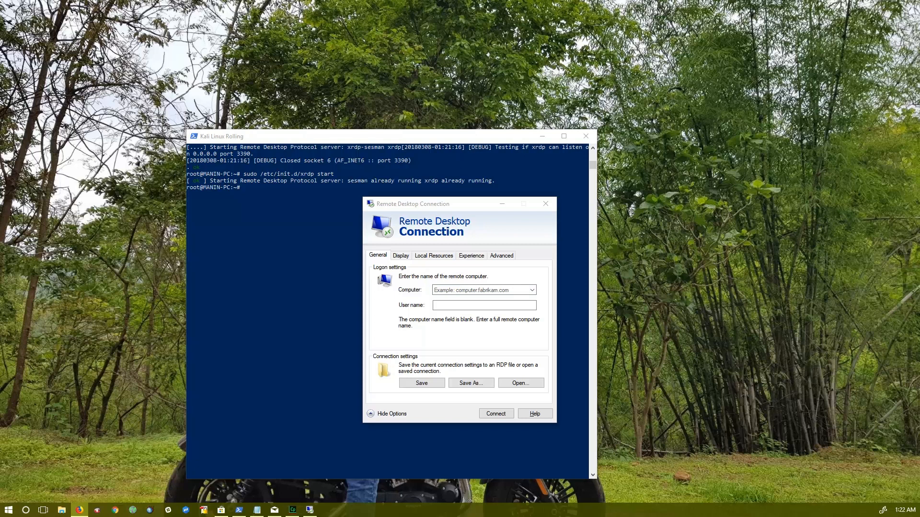
mouse_move(737, 358)
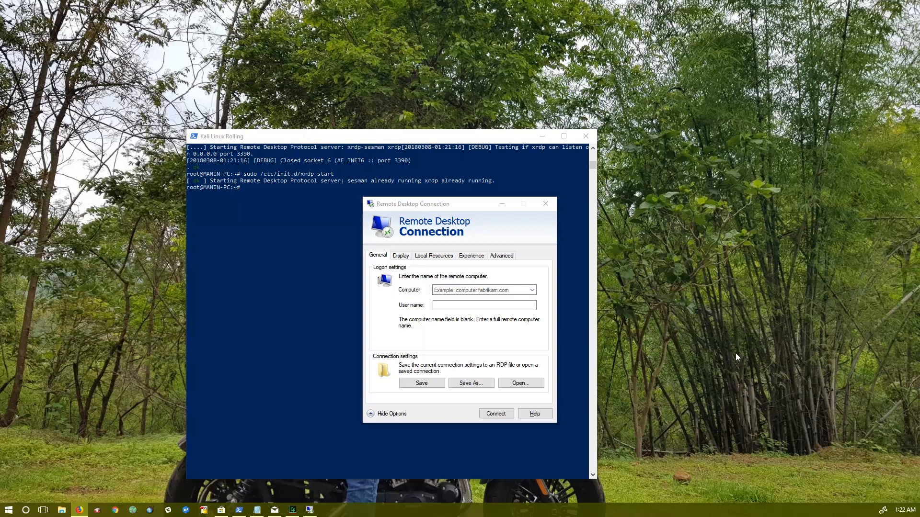
mouse_move(684, 334)
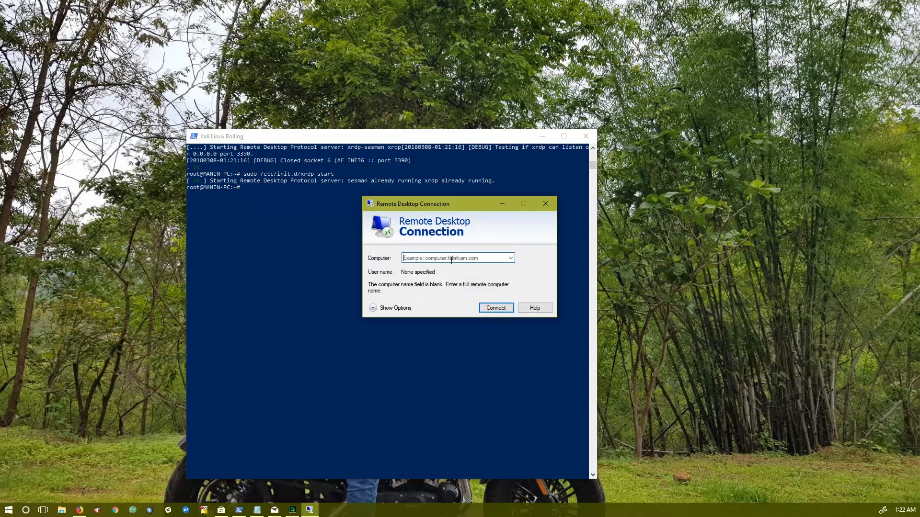
Connect to 127.0.0.1:3390, accepting the identity warning with 'Don't ask me again' ticked.
left_click(457, 258)
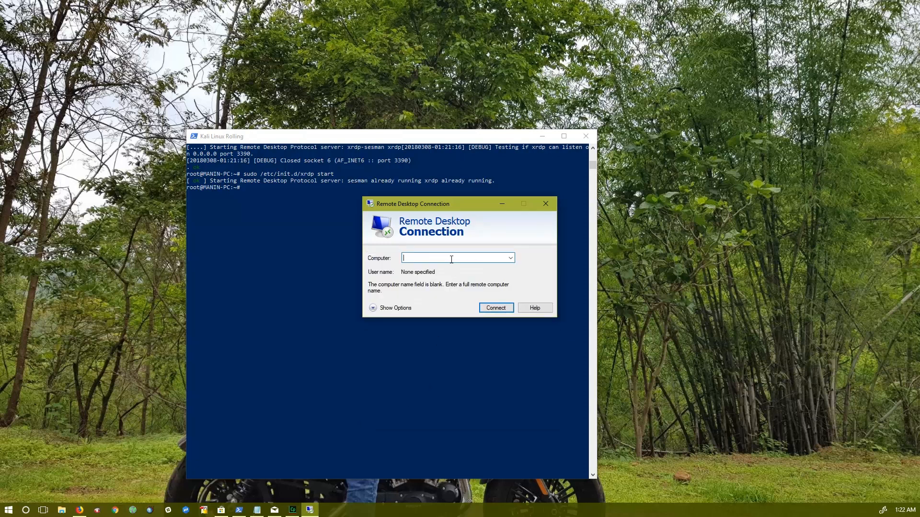
type("1")
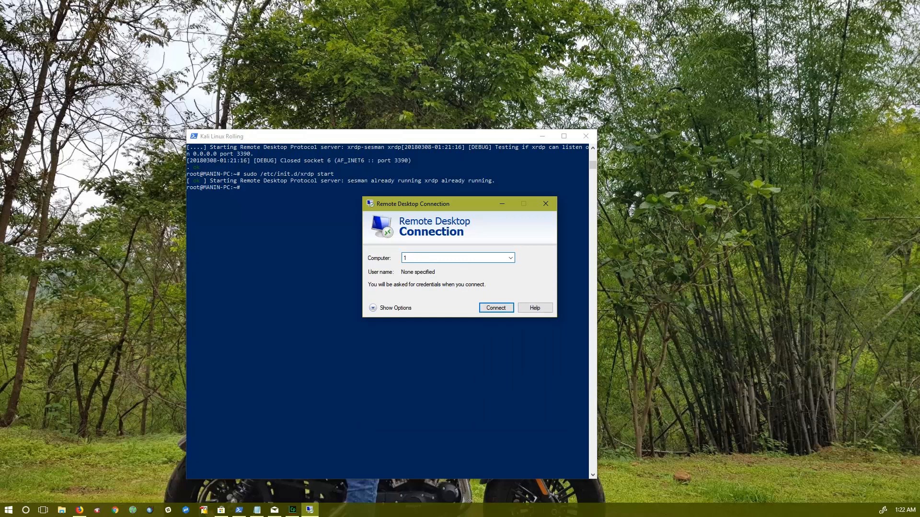
type("27.2")
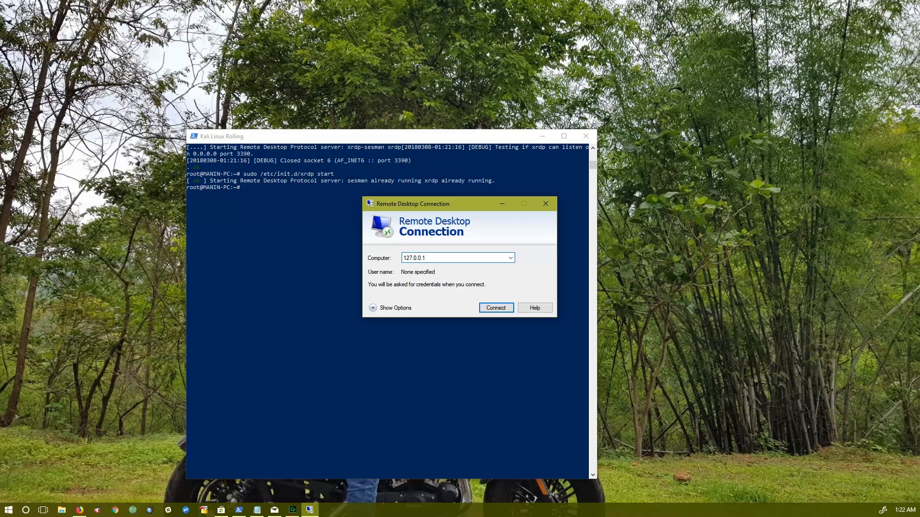
left_click(495, 307)
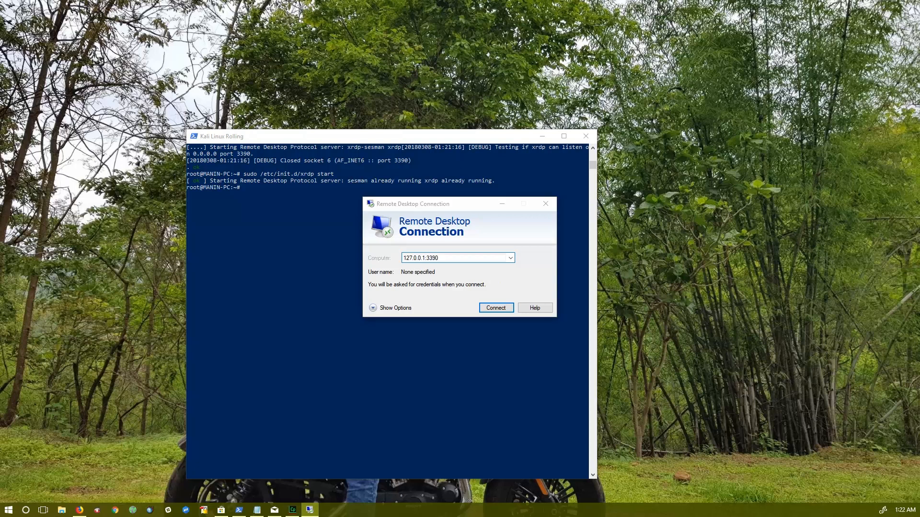
left_click(495, 308)
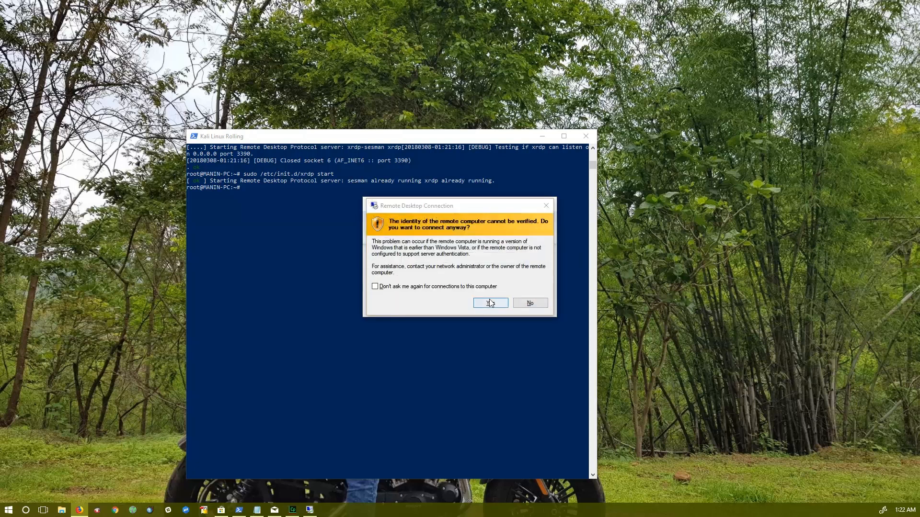
left_click(375, 286)
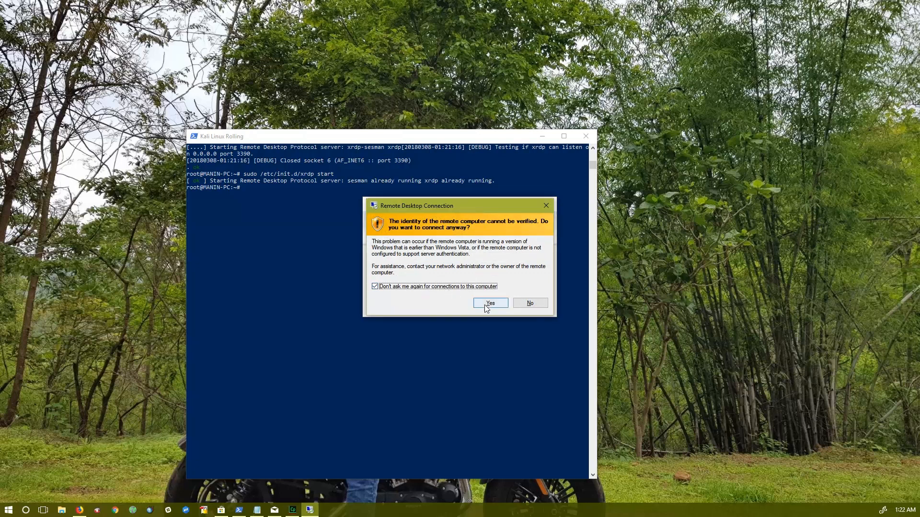
left_click(489, 302)
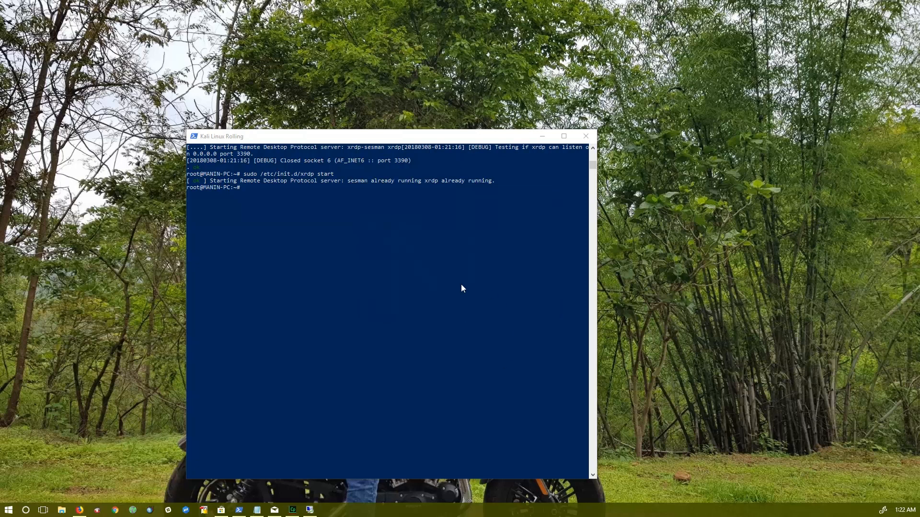
mouse_move(531, 313)
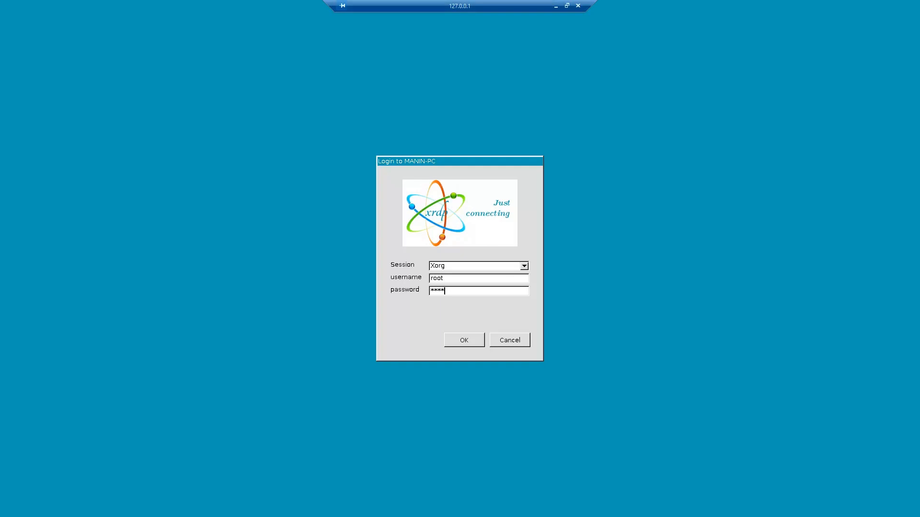
Log in to xrdp as root and pick 'Use default config' for the panel.
left_click(463, 340)
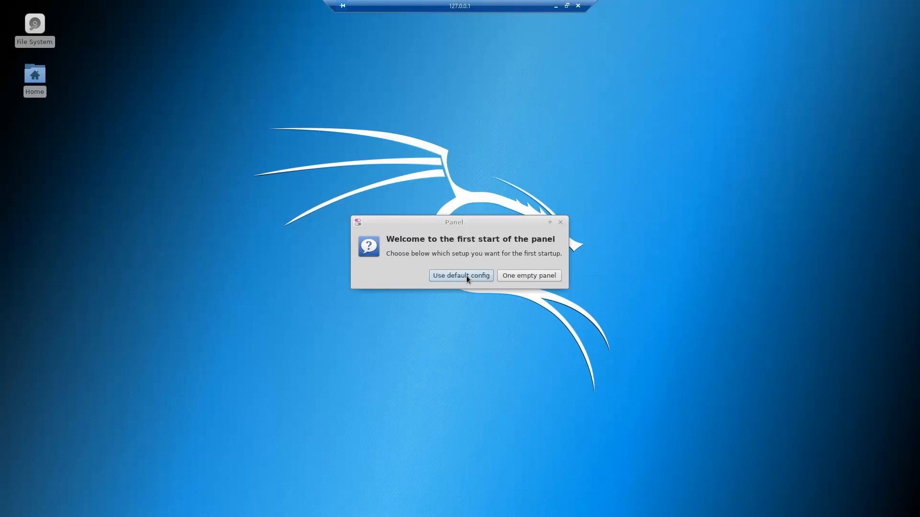
left_click(460, 276)
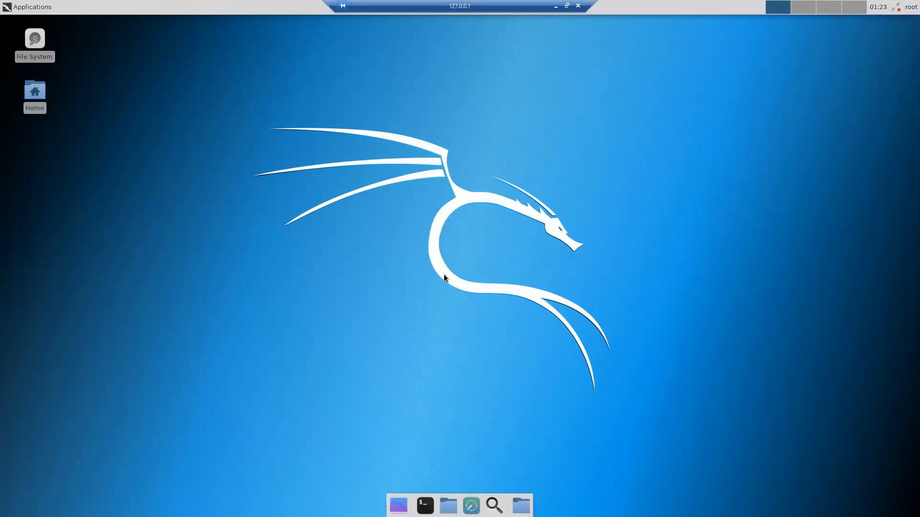
mouse_move(441, 276)
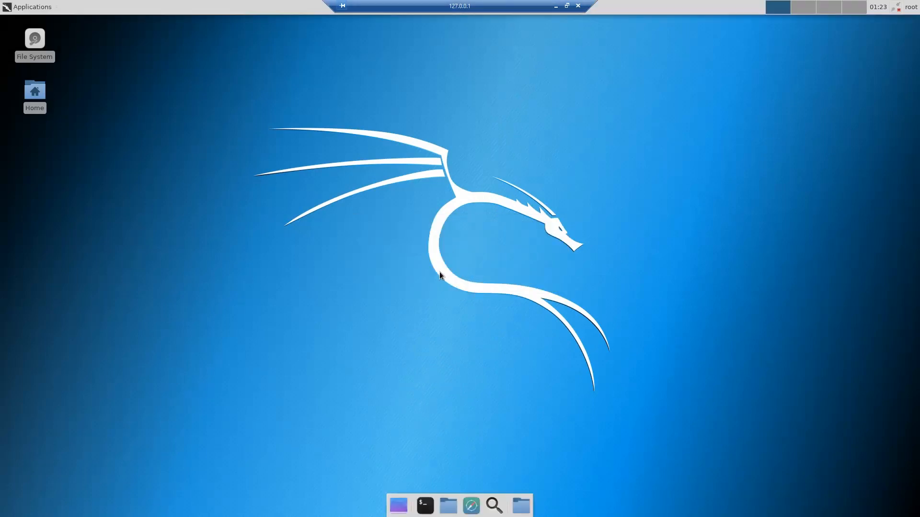
mouse_move(471, 504)
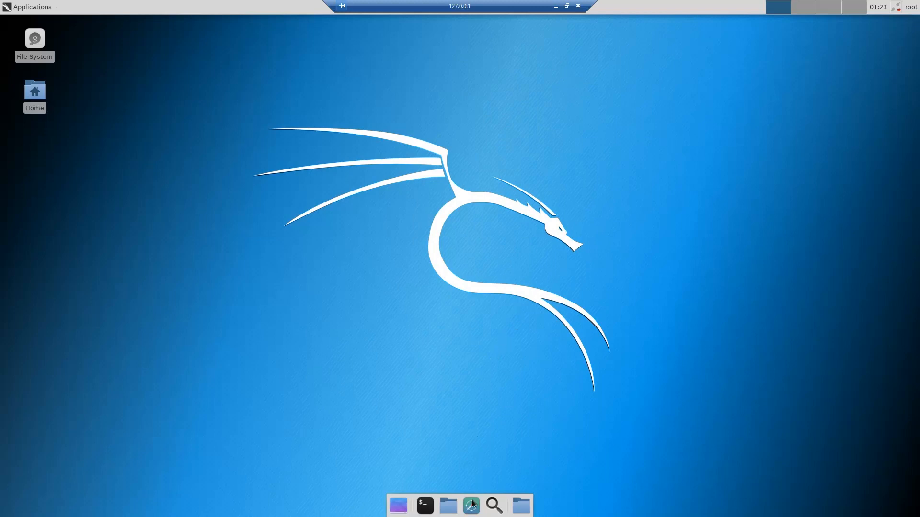
mouse_move(470, 505)
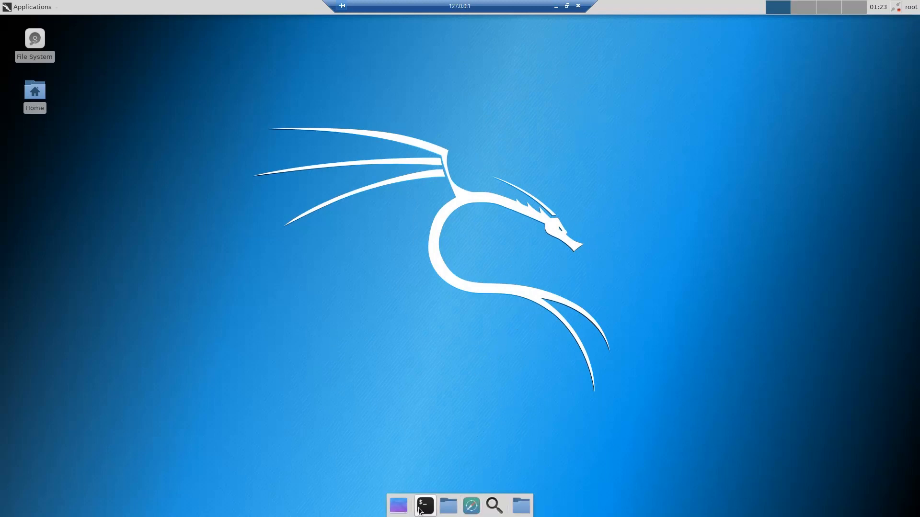
Open a terminal, run ifconfig and sudo ifconfig (both not found), then begin typing cat /et.
left_click(423, 505)
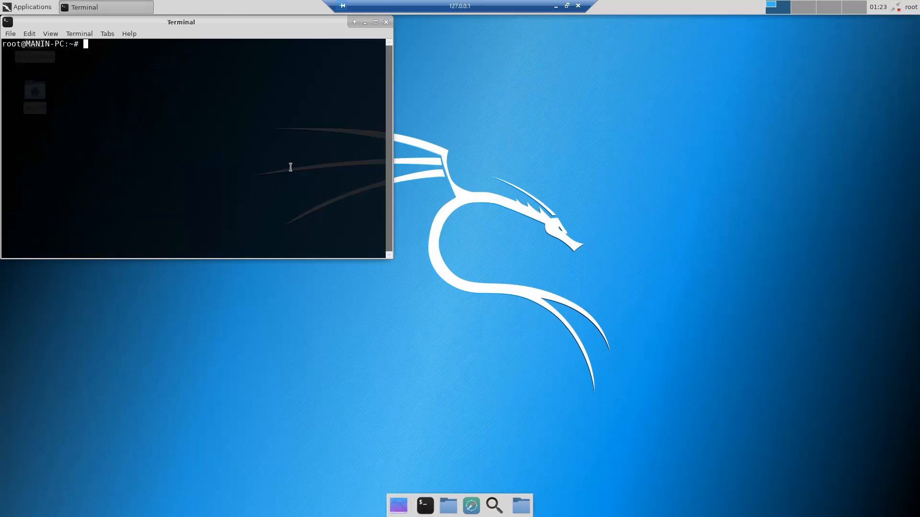
mouse_move(282, 154)
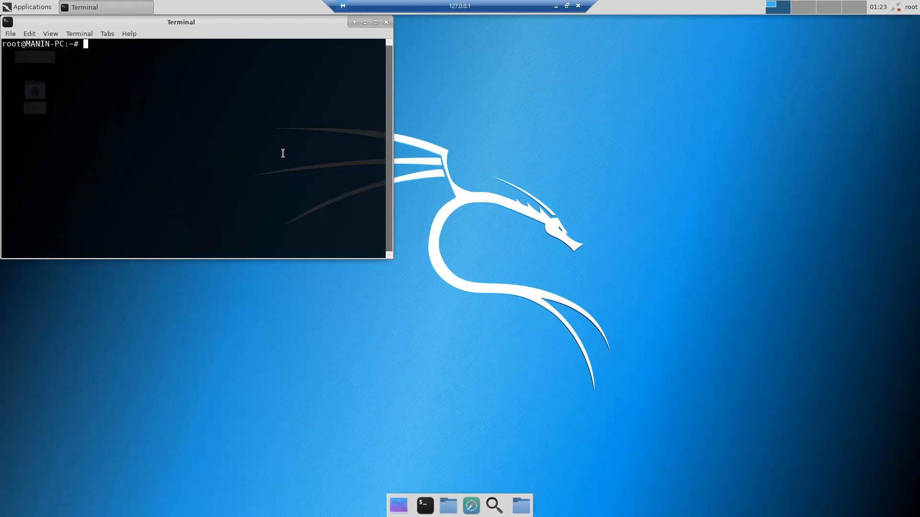
type("ifconfig")
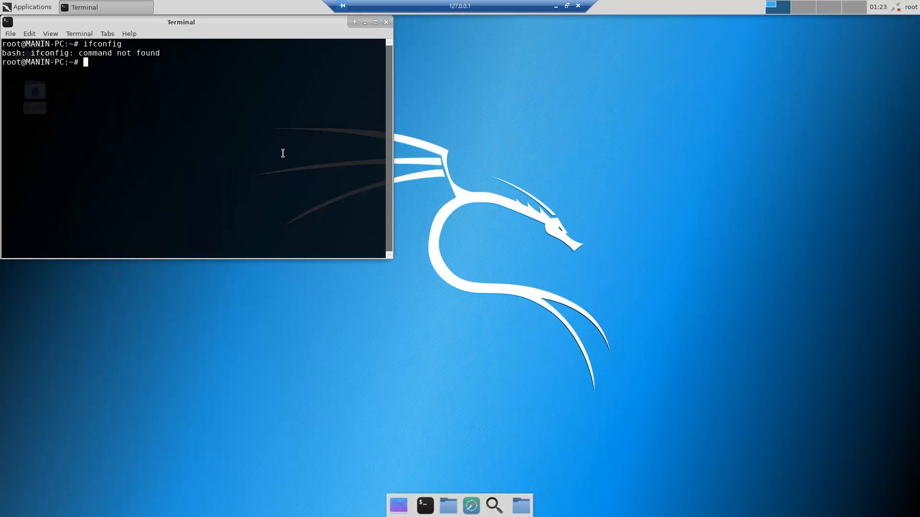
type("s")
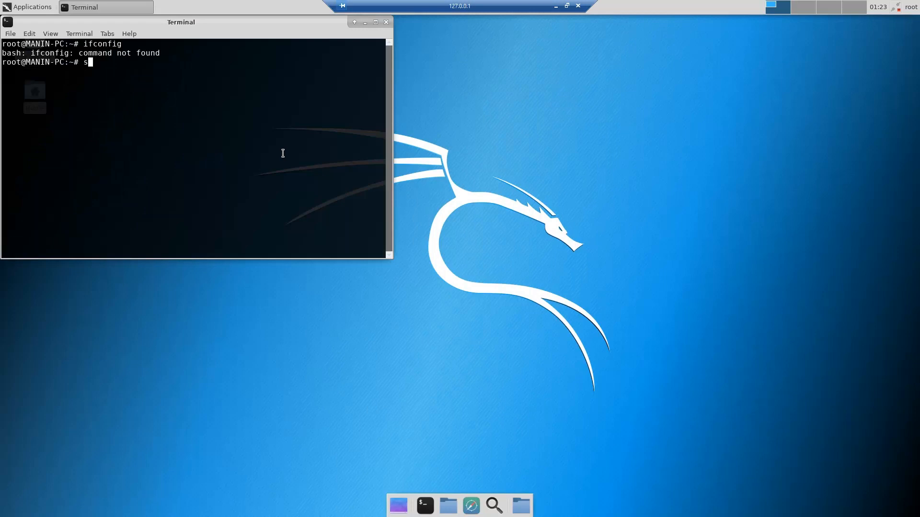
type("udo ifconfig")
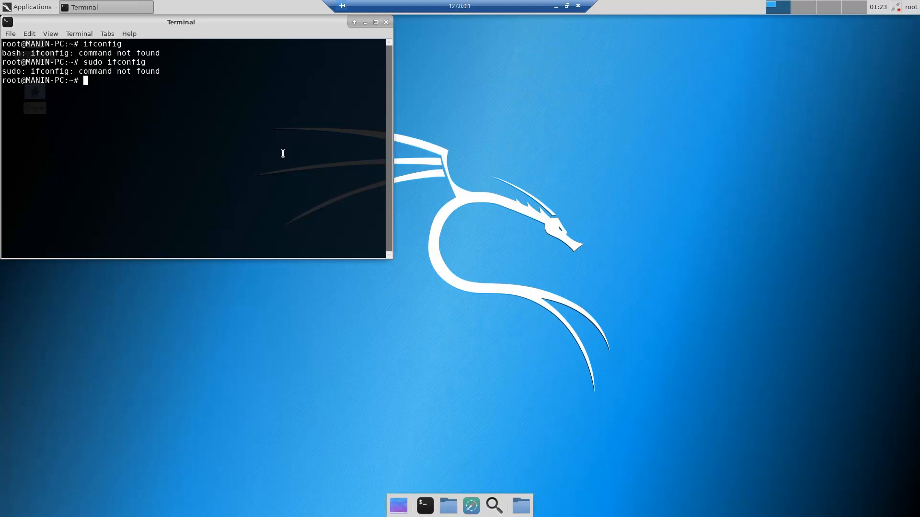
type("cat")
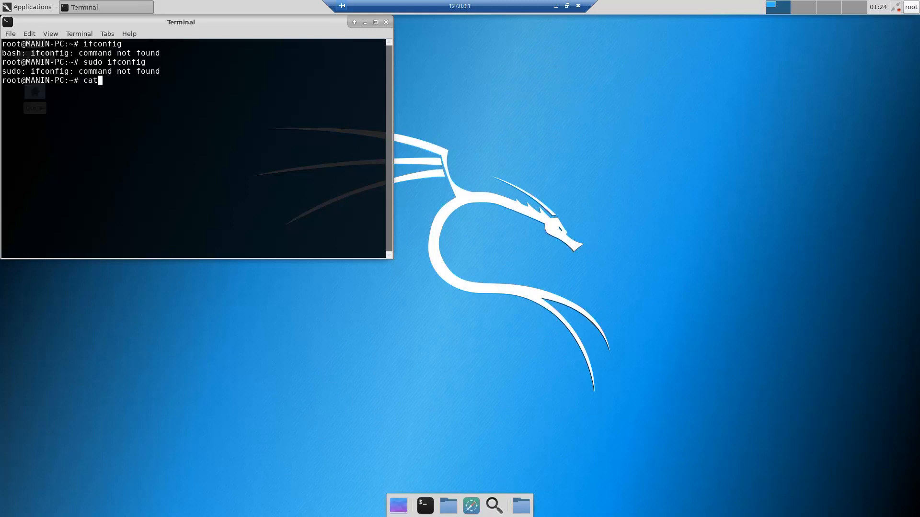
mouse_move(167, 110)
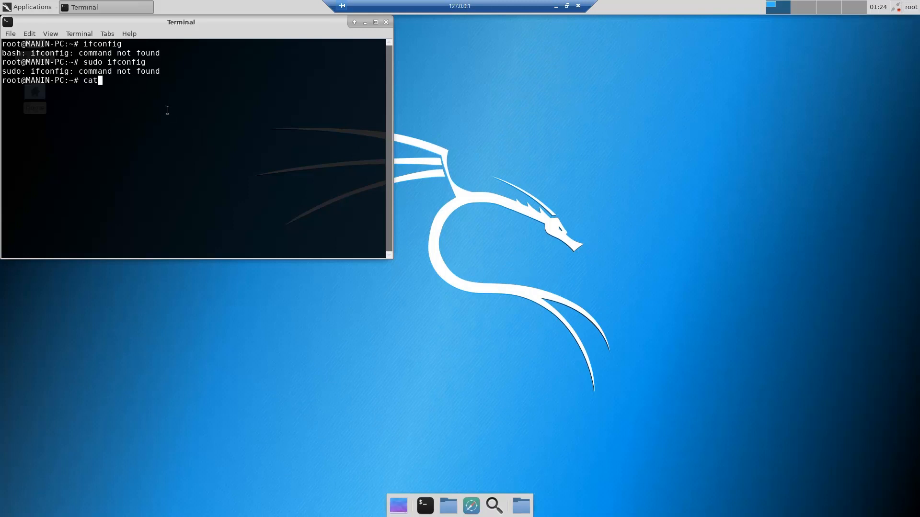
type("/et")
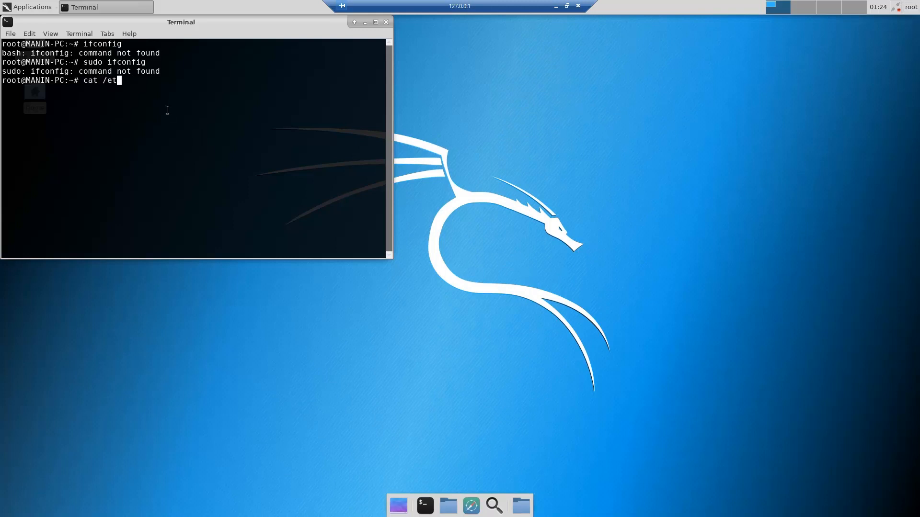